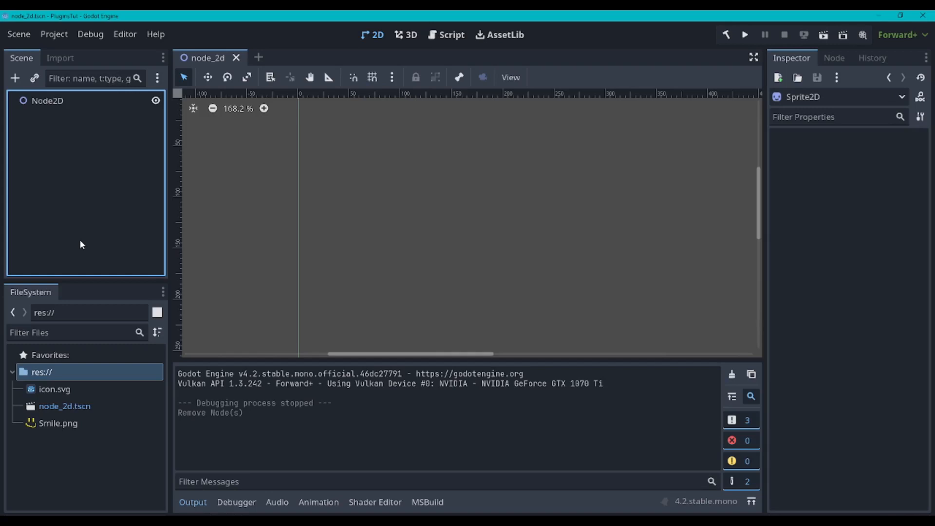
{"action": "mouse_move", "coordinate": [53, 34]}
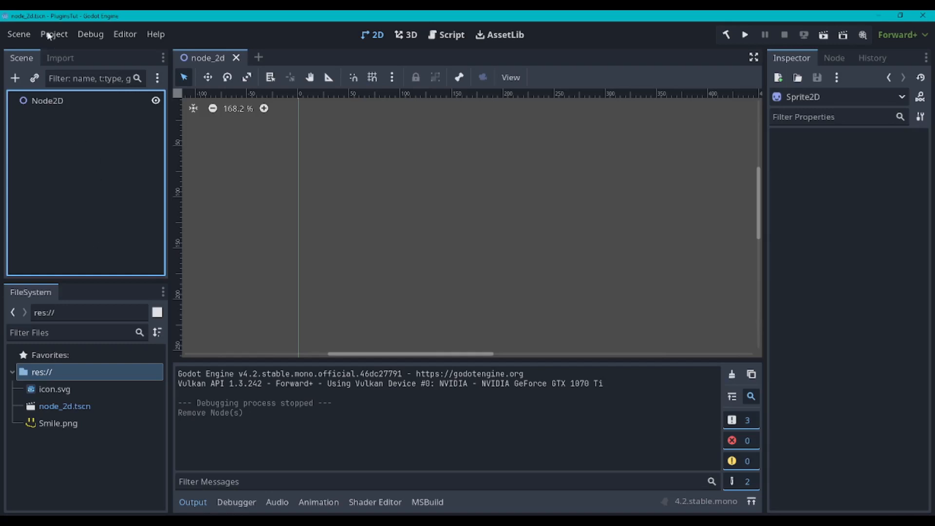
Open Project Settings on the Plugins page, which lists no installed plugins.
{"action": "left_click", "coordinate": [53, 34]}
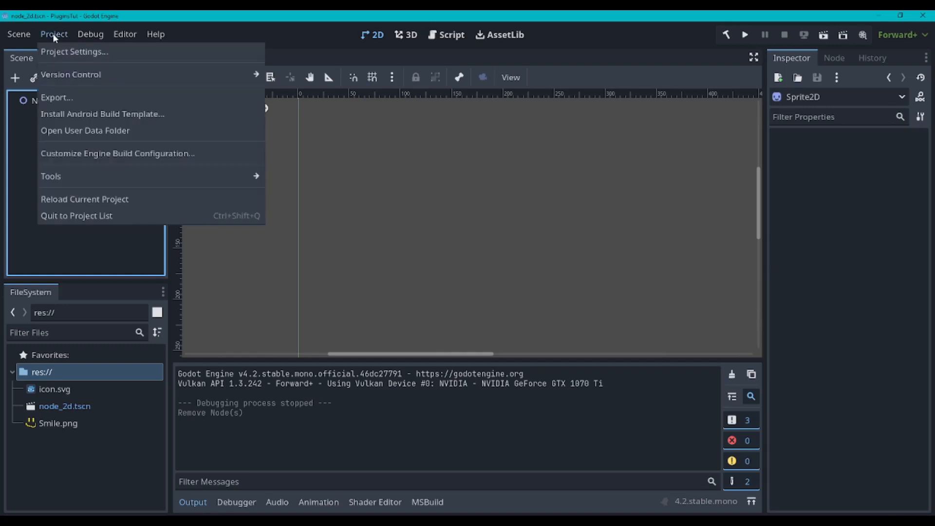
{"action": "left_click", "coordinate": [74, 51]}
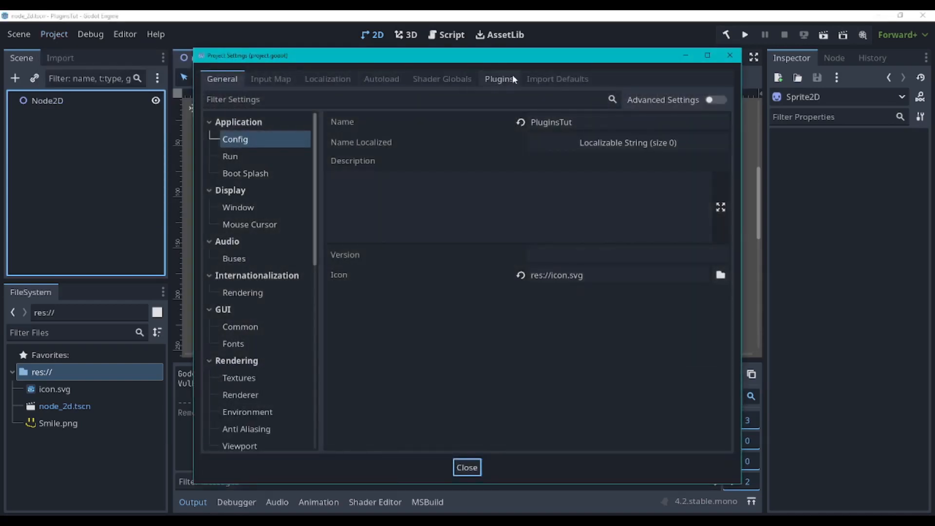
{"action": "left_click", "coordinate": [499, 78]}
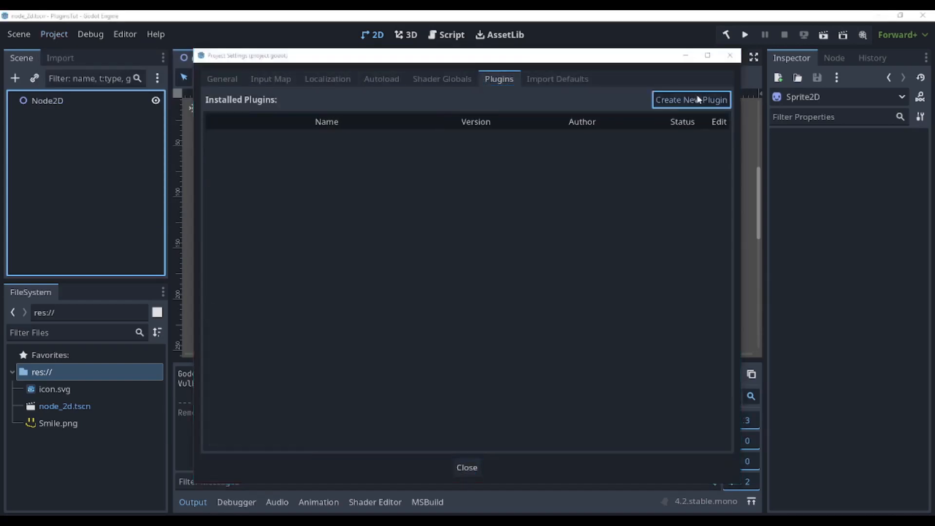
Fill the new plugin form: name 'My Plugin', a description, C# language, activation off.
{"action": "left_click", "coordinate": [691, 99]}
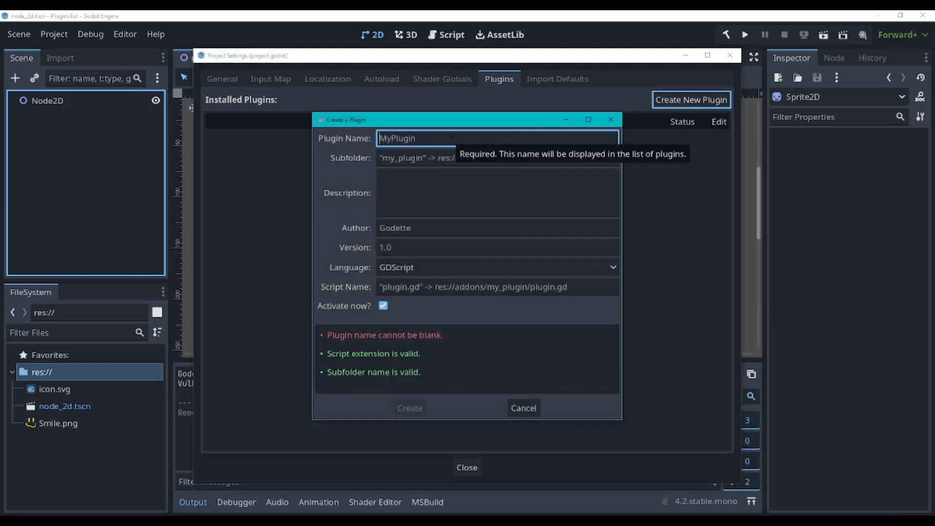
{"action": "type", "text": "My"}
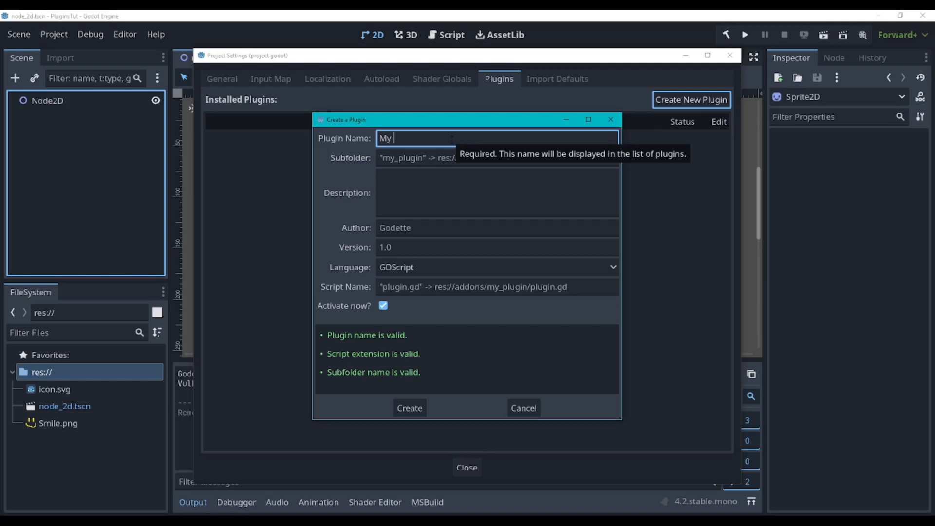
{"action": "type", "text": "Plugin"}
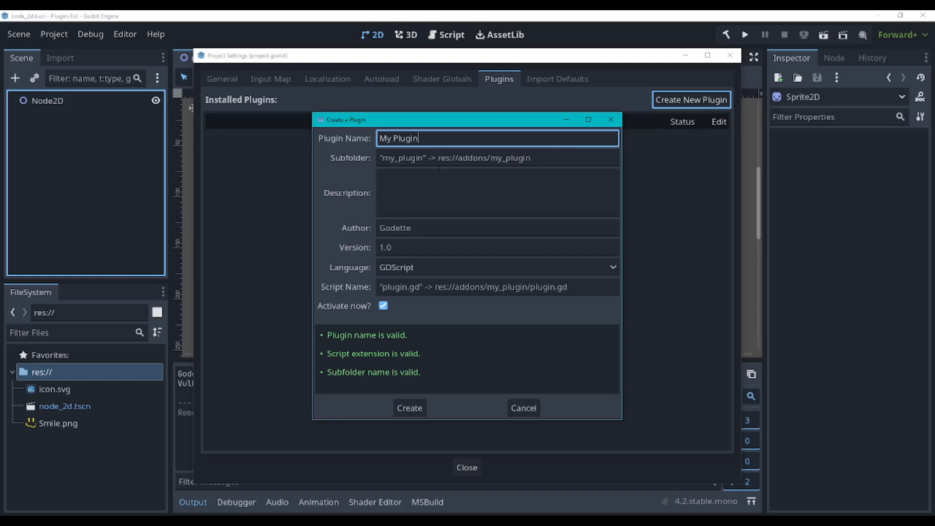
{"action": "left_click", "coordinate": [497, 192]}
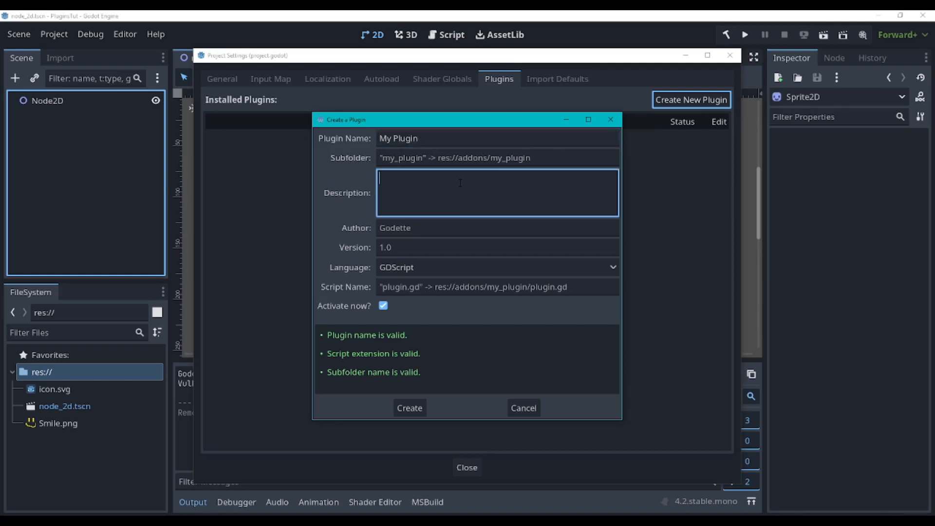
{"action": "type", "text": "asdfa"}
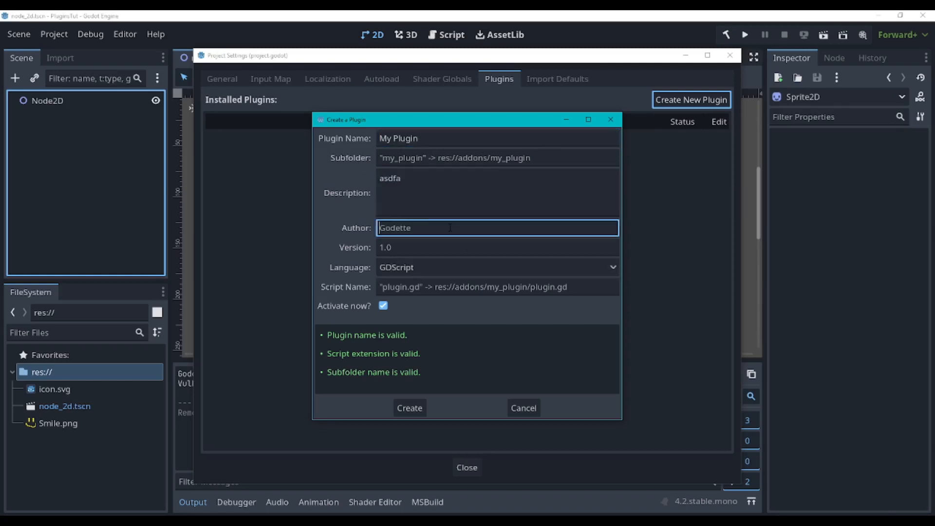
{"action": "type", "text": "Patrick"}
{"action": "left_click", "coordinate": [497, 248]}
{"action": "type", "text": "0.1"}
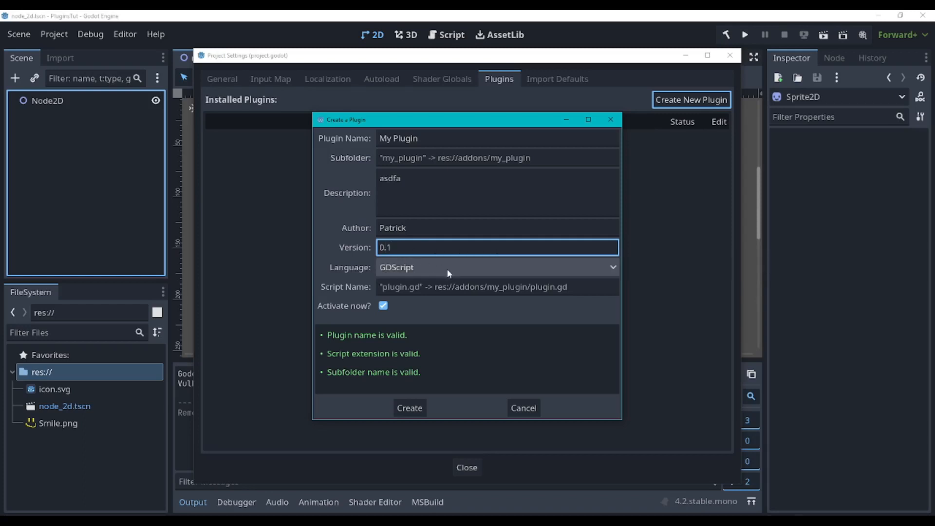
{"action": "left_click", "coordinate": [497, 266]}
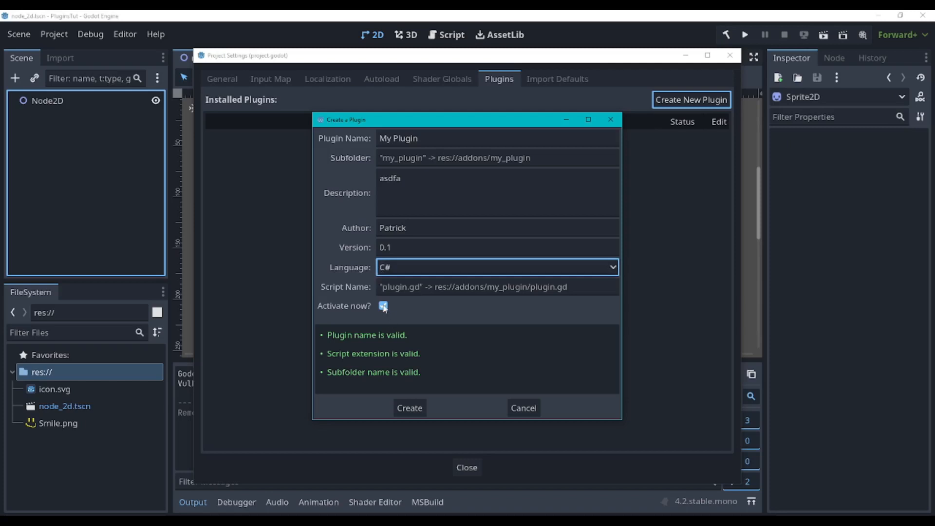
{"action": "left_click", "coordinate": [382, 306]}
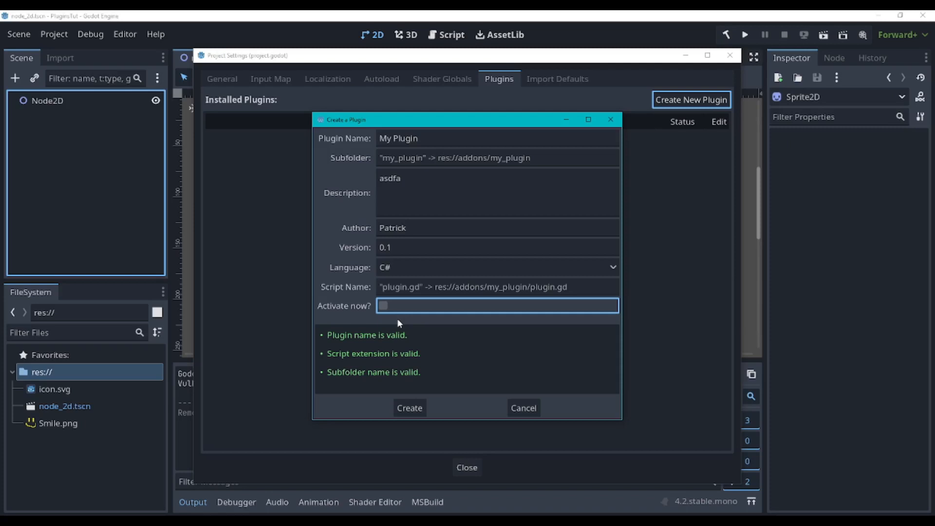
{"action": "mouse_move", "coordinate": [396, 322]}
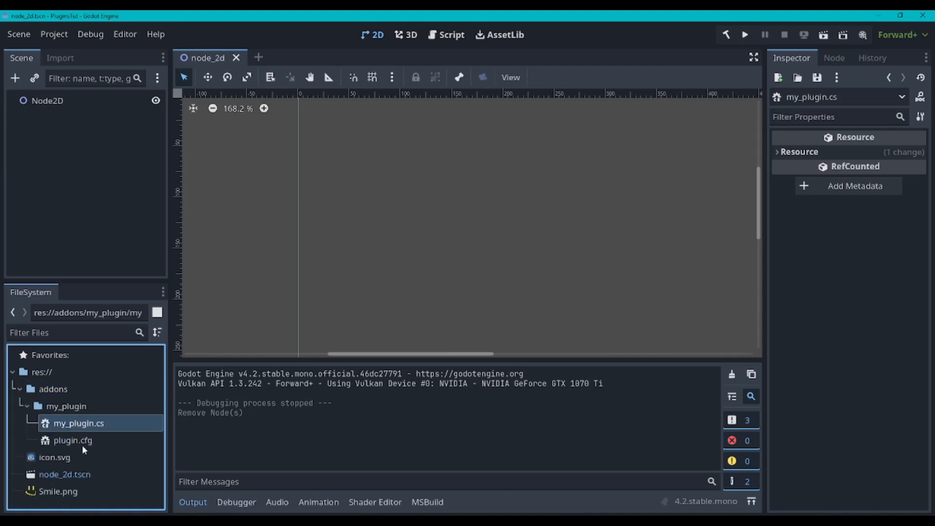
Expand the new addons/my_plugin folder and select Node2D in the scene tree.
{"action": "left_click", "coordinate": [67, 406]}
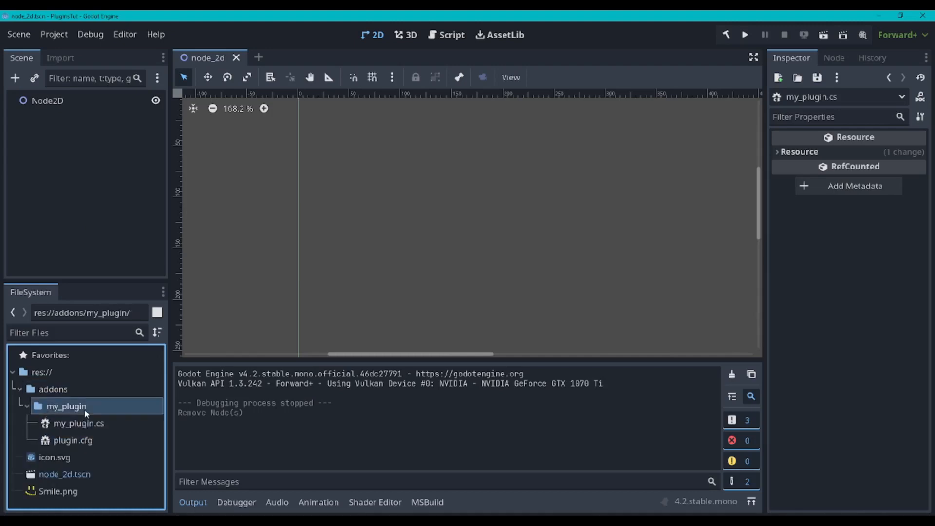
{"action": "left_click", "coordinate": [47, 101]}
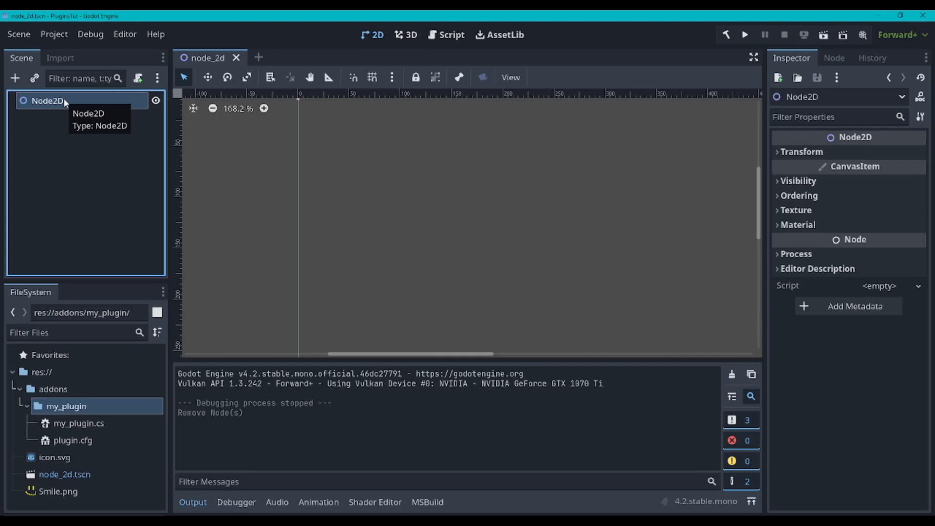
Add a Sprite2D child under Node2D and attach a new C# script, RotateSprite.cs.
{"action": "type", "text": "sprit"}
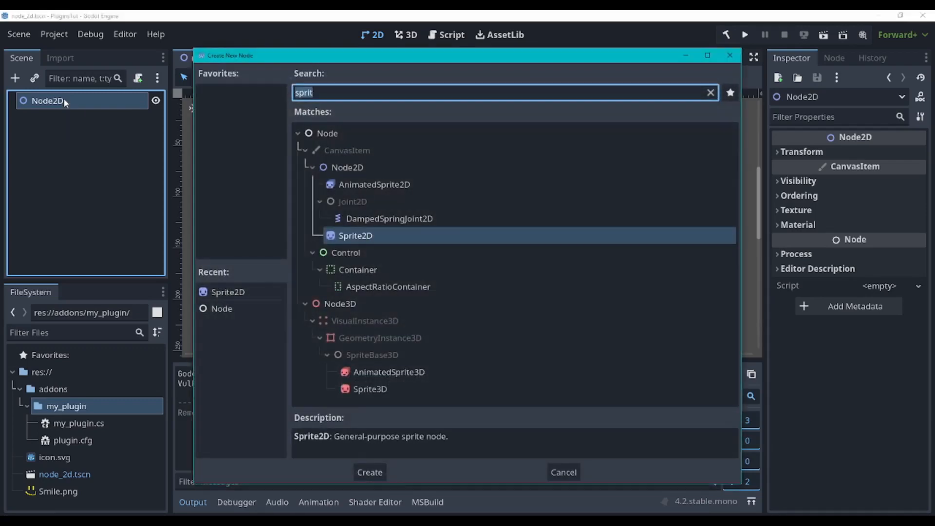
{"action": "left_click", "coordinate": [369, 472]}
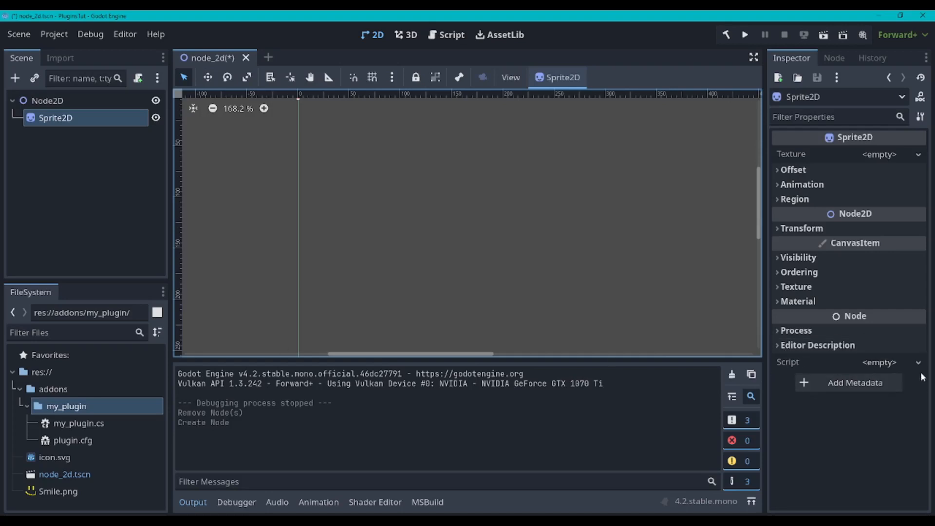
{"action": "left_click", "coordinate": [917, 362]}
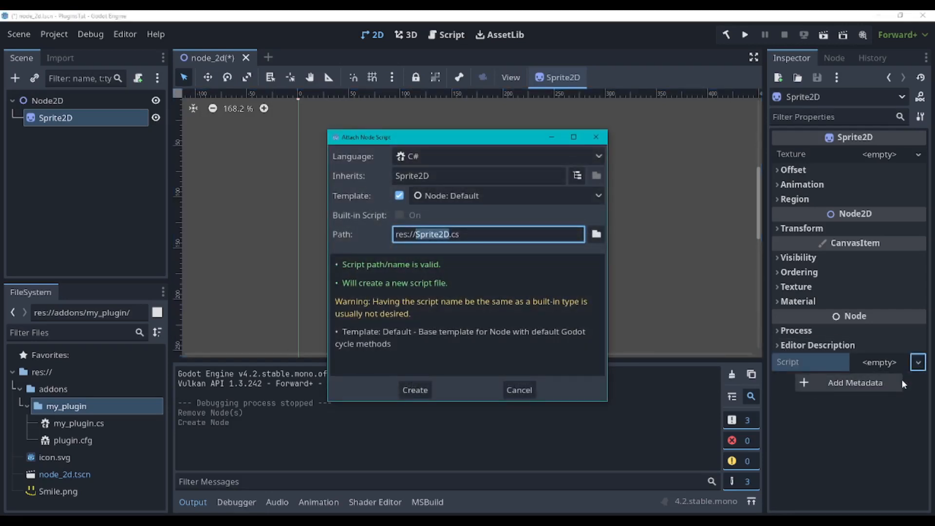
{"action": "type", "text": "RotateS"}
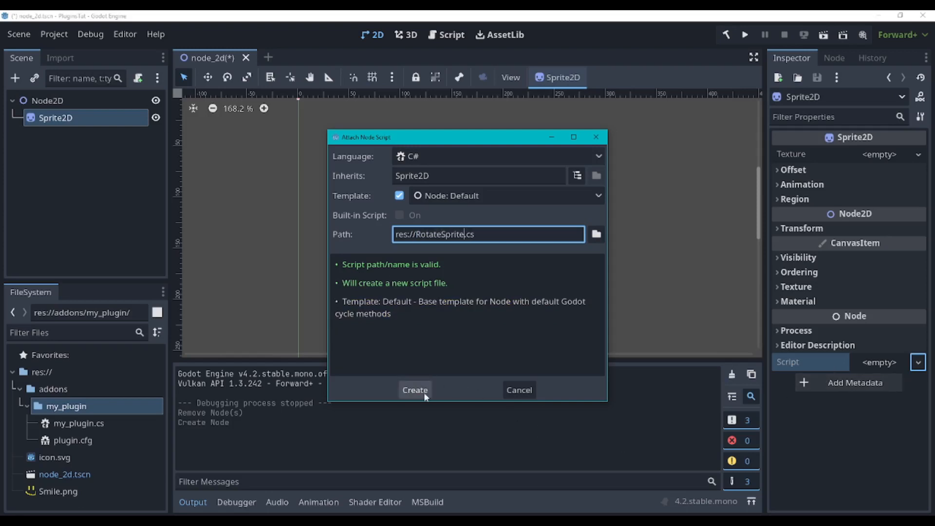
{"action": "left_click", "coordinate": [414, 390]}
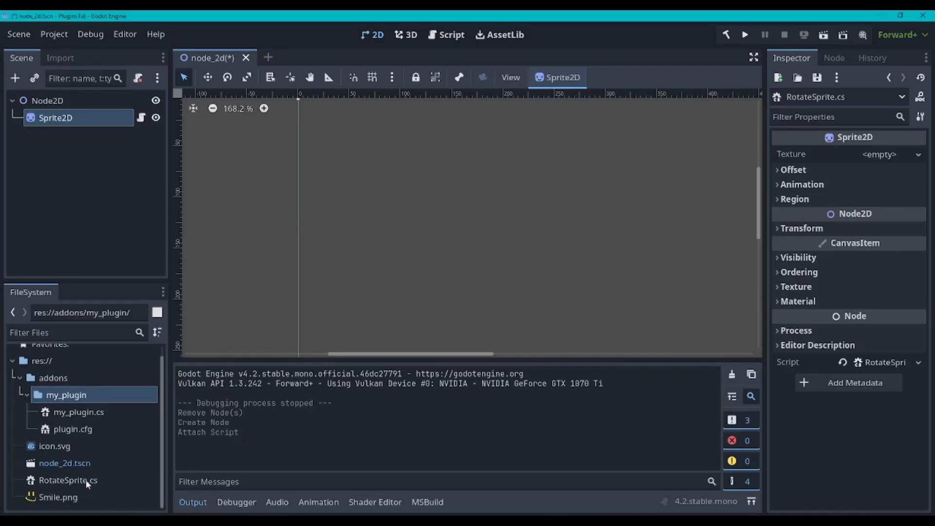
Drag RotateSprite.cs into the addons/my_plugin folder.
{"action": "left_click", "coordinate": [66, 395]}
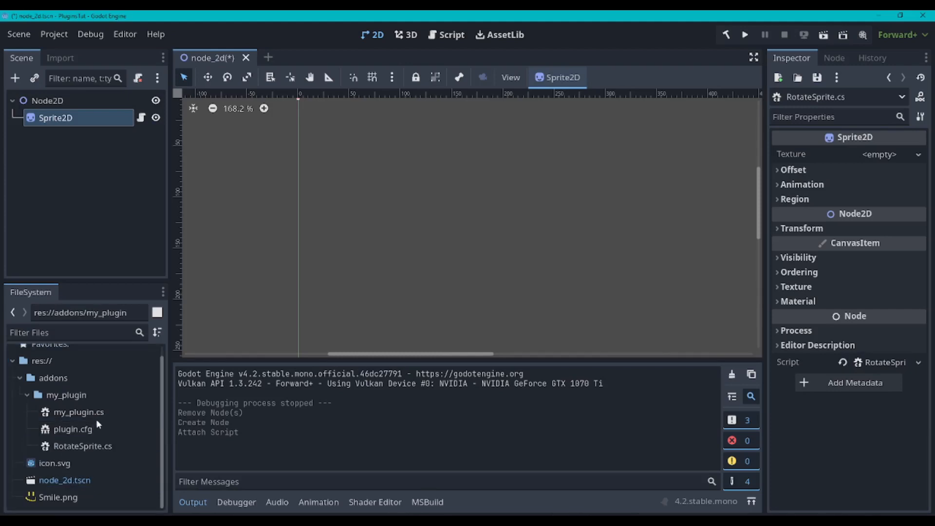
{"action": "mouse_move", "coordinate": [96, 452]}
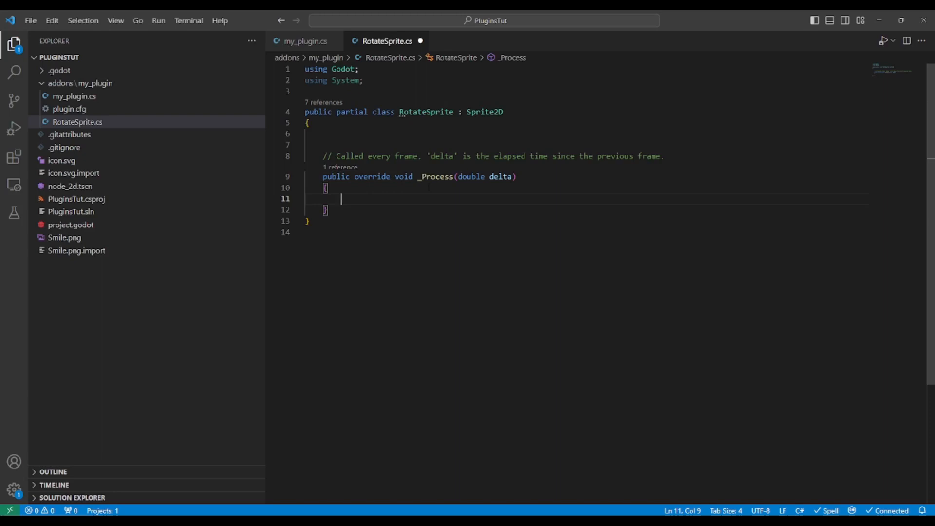
Change the per-frame call to Rotate(0.1f), then close RotateSprite.cs.
{"action": "type", "text": "Rotate`"}
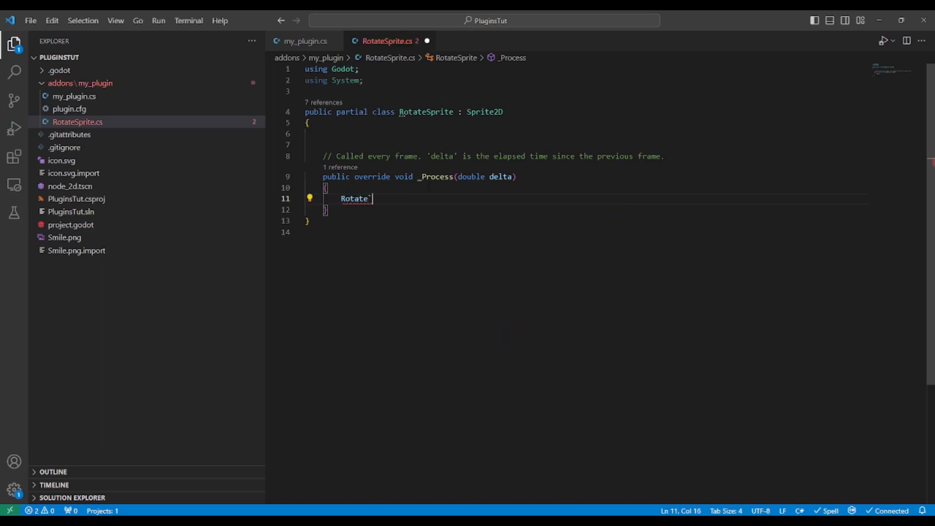
{"action": "type", "text": "();"}
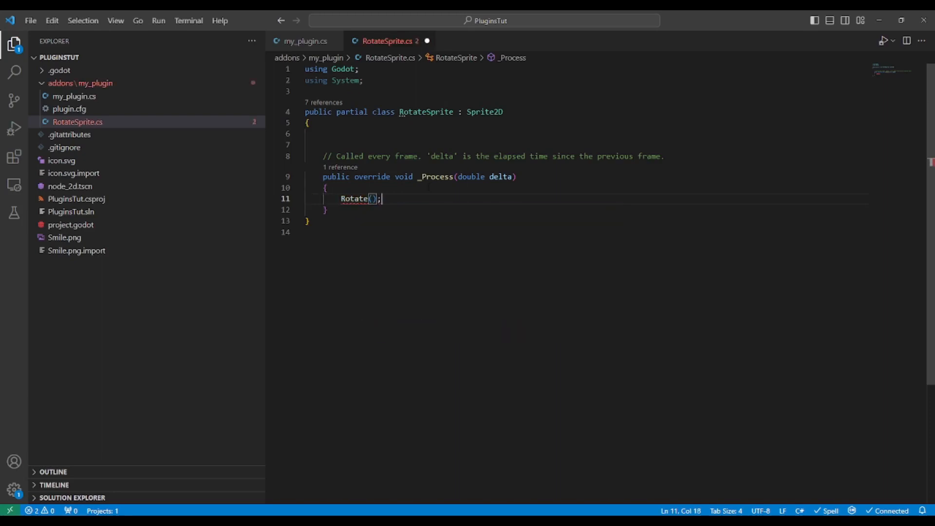
{"action": "type", "text": "0.1"}
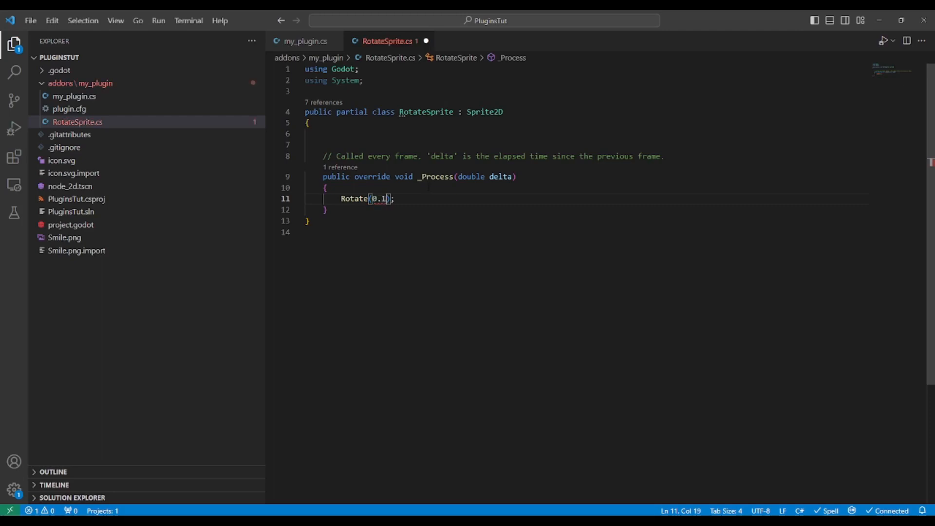
{"action": "type", "text": "f"}
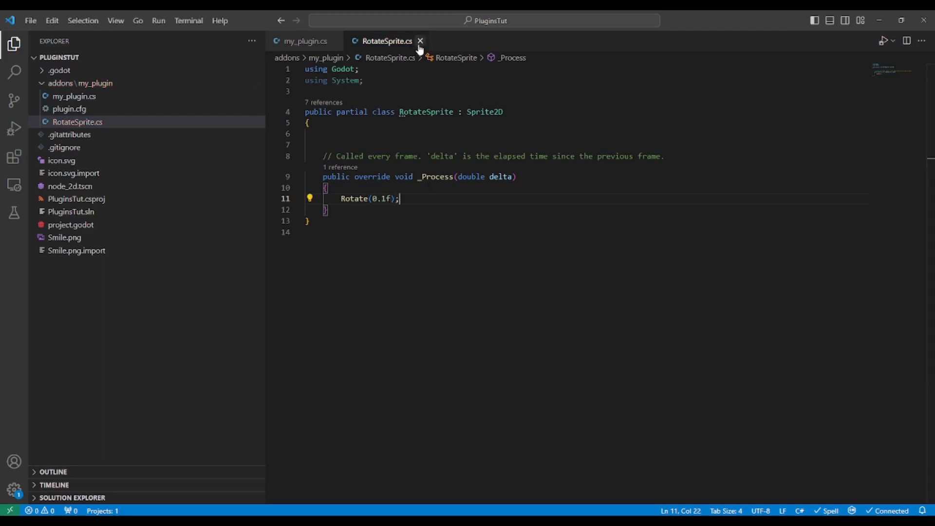
{"action": "left_click", "coordinate": [420, 41]}
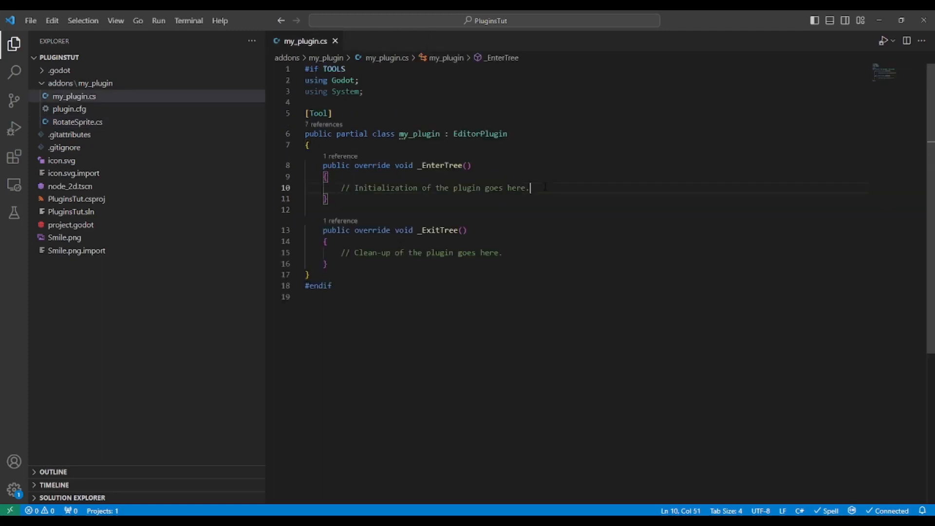
Begin a 'Script script = GD.Load<Script>()' line in _EnterTree and check RotateSprite.cs's path.
{"action": "key", "text": "Enter"}
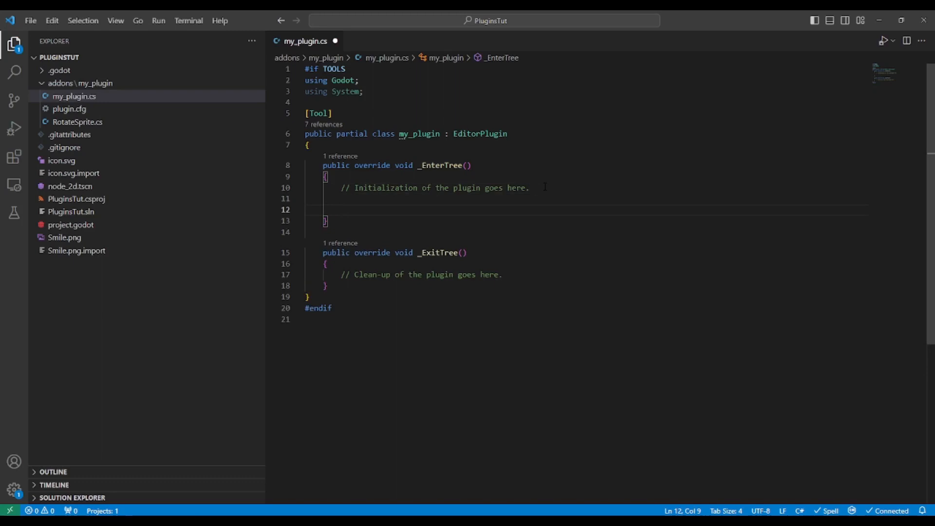
{"action": "type", "text": "Scrit"}
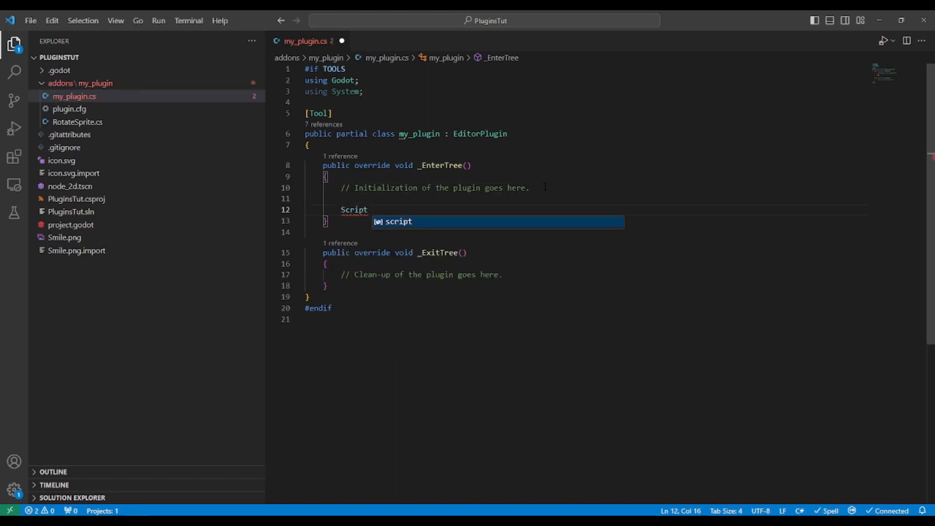
{"action": "type", "text": "script"}
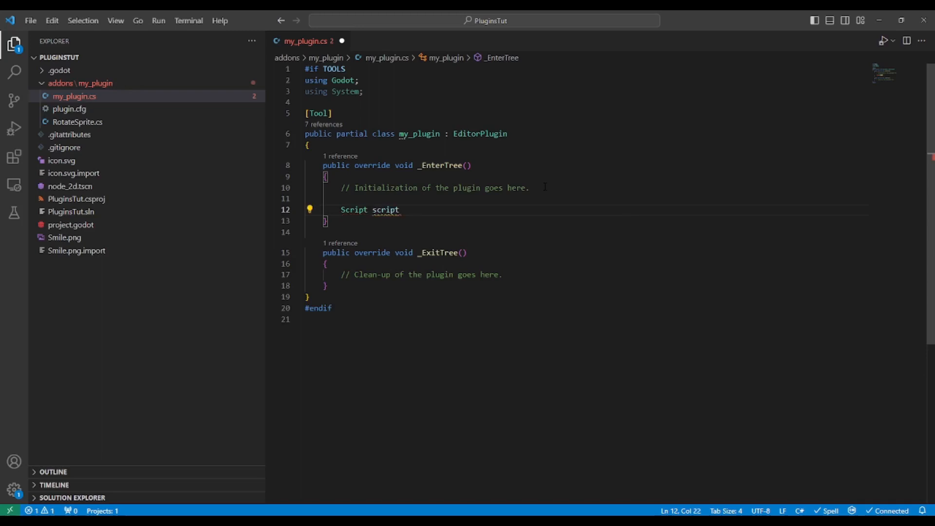
{"action": "type", "text": "= GD.Load<>"}
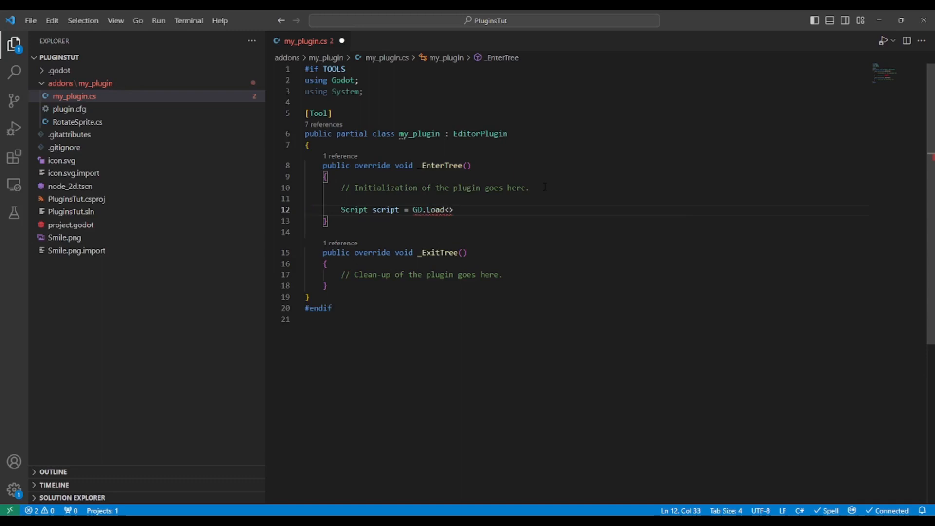
{"action": "type", "text": "Scritp"}
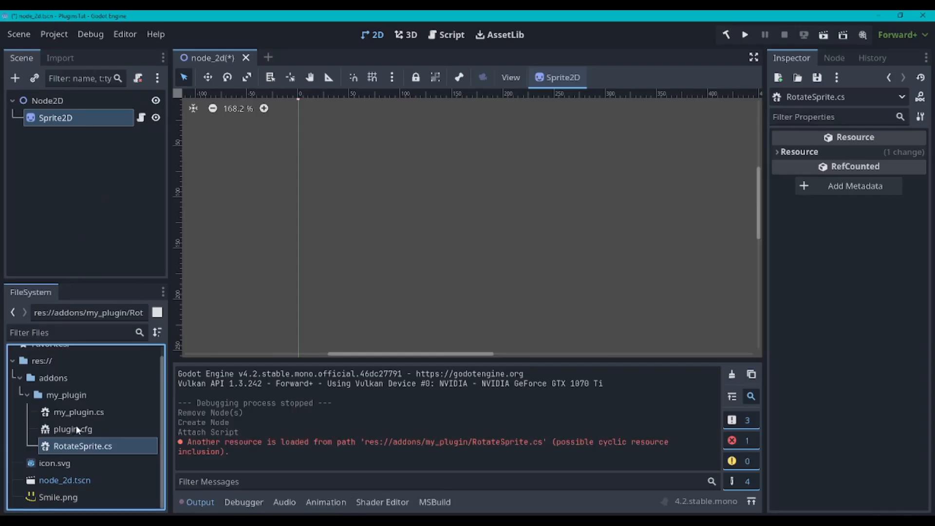
{"action": "right_click", "coordinate": [66, 395]}
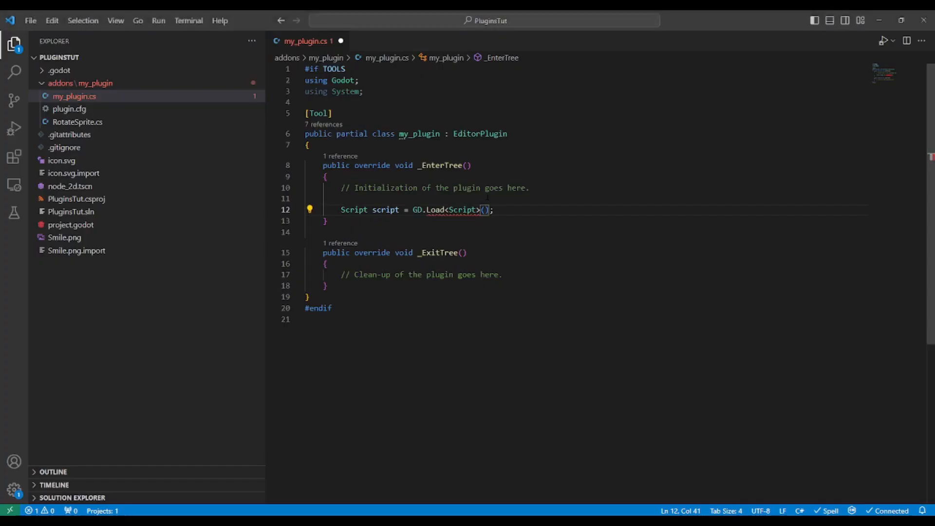
Enter the load path "res://addons/my_plugin/RotateSprite.cs" inside GD.Load<Script>().
{"action": "type", "text": "\"\""}
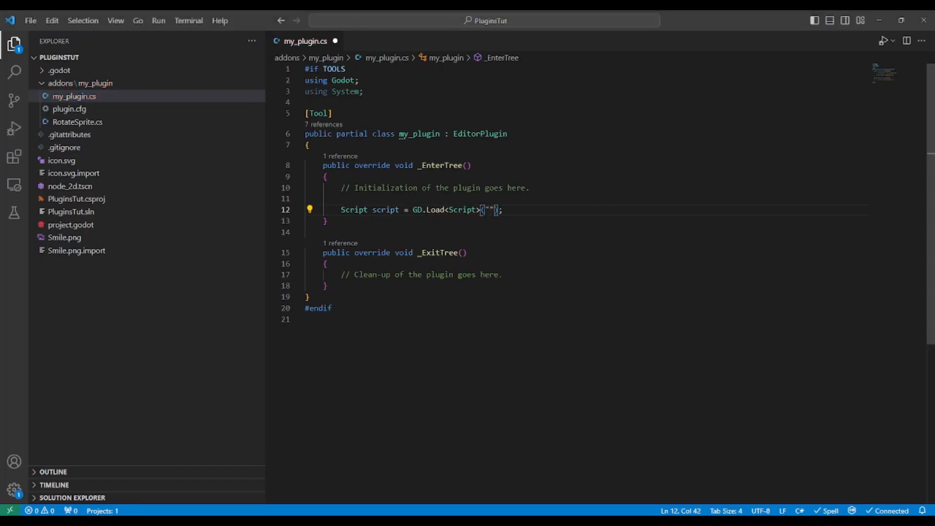
{"action": "type", "text": "res://addons/my_plugin/"}
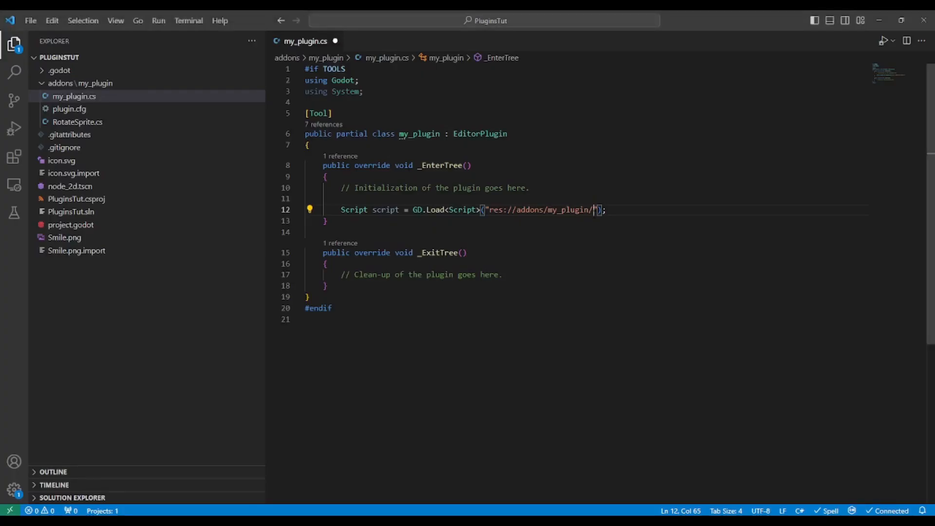
{"action": "type", "text": "Rotate"}
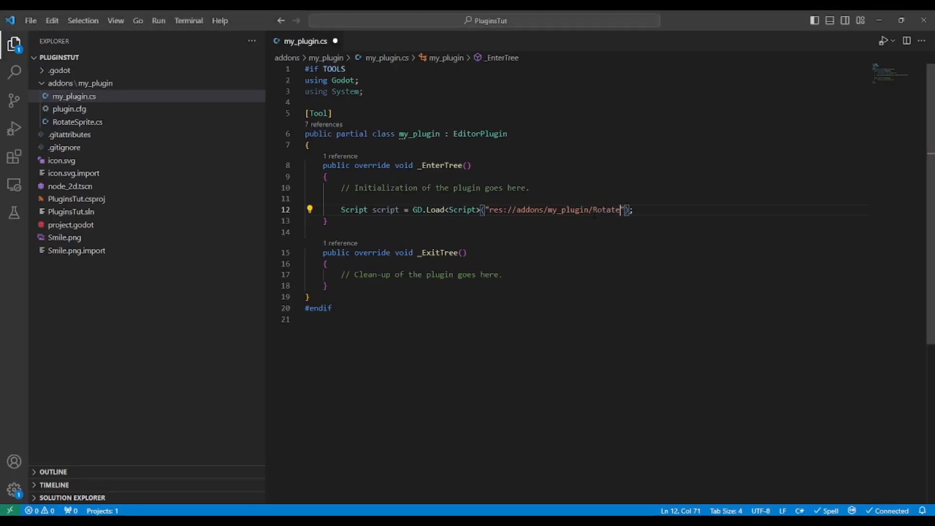
{"action": "type", "text": "Sprite.cs"}
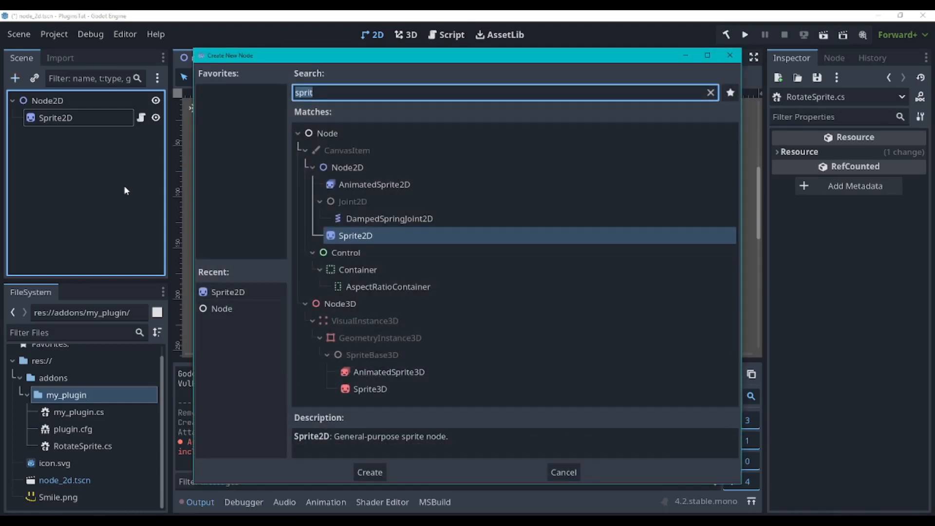
Cancel the node search, move Smile.png into addons/my_plugin, and return to VS Code.
{"action": "left_click", "coordinate": [709, 93]}
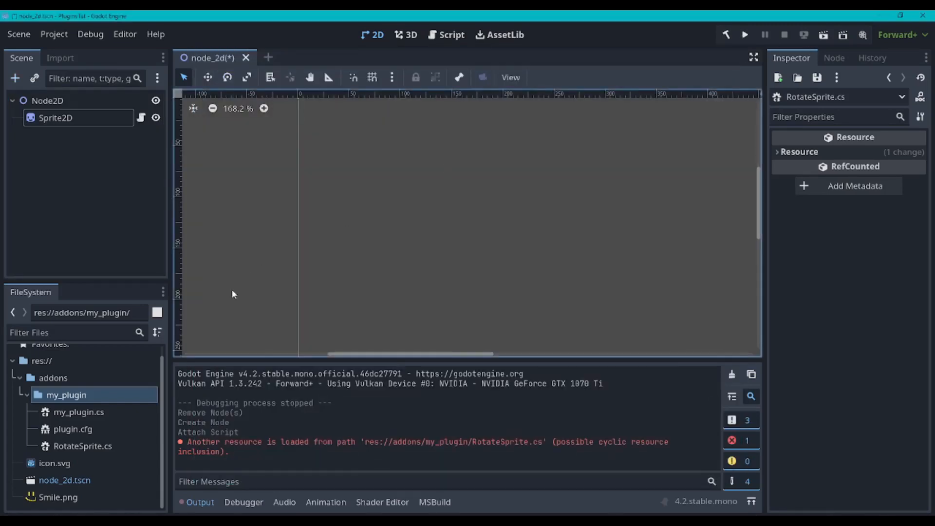
{"action": "left_click", "coordinate": [57, 497]}
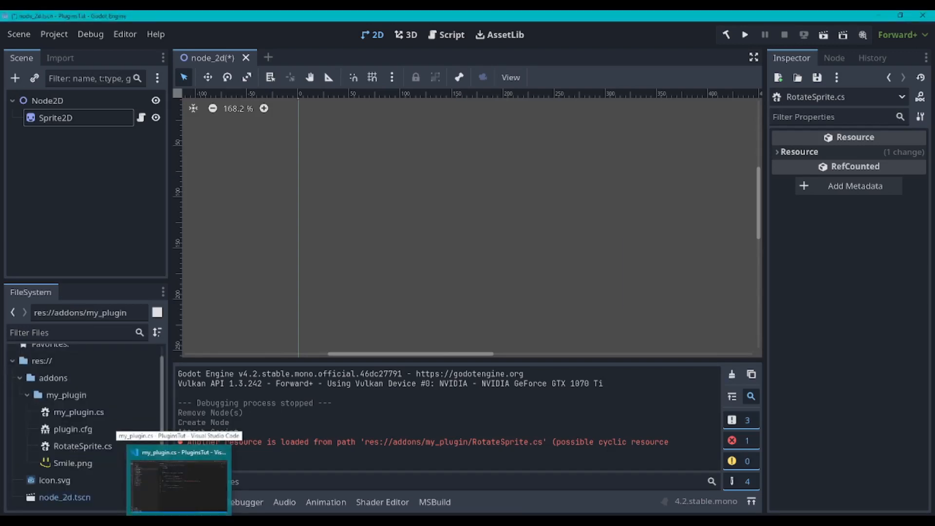
{"action": "left_click", "coordinate": [178, 478]}
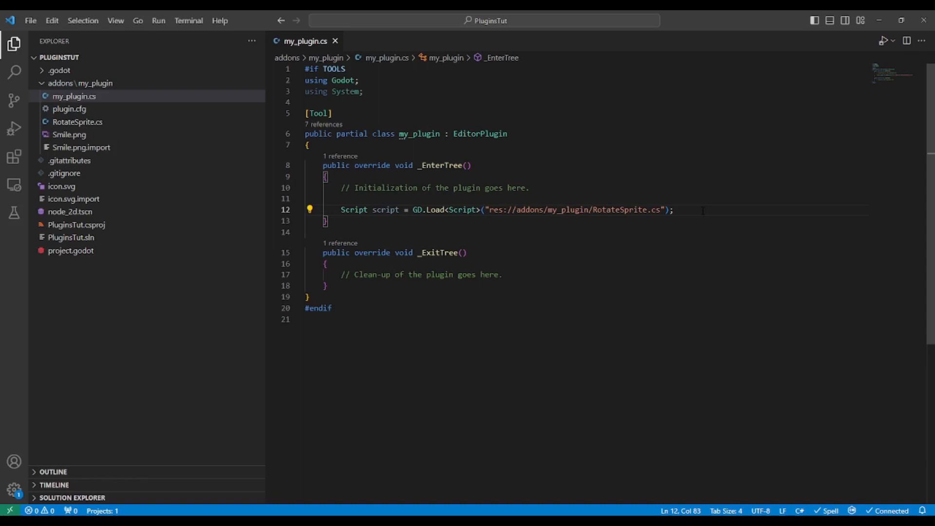
Add a line loading Texture2D tex from "res://addons/my_plugin/Smile.png" and start a new line.
{"action": "type", "text": "Texture2D"}
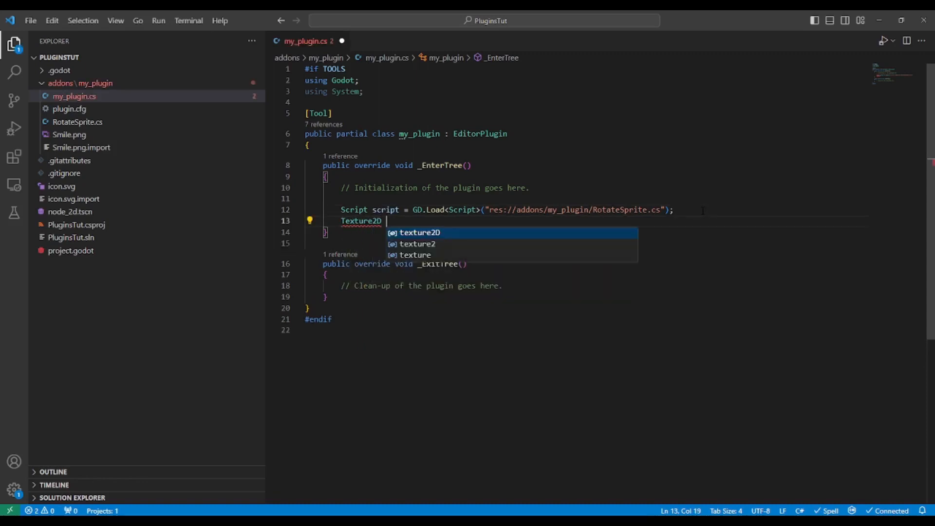
{"action": "type", "text": "tex ="}
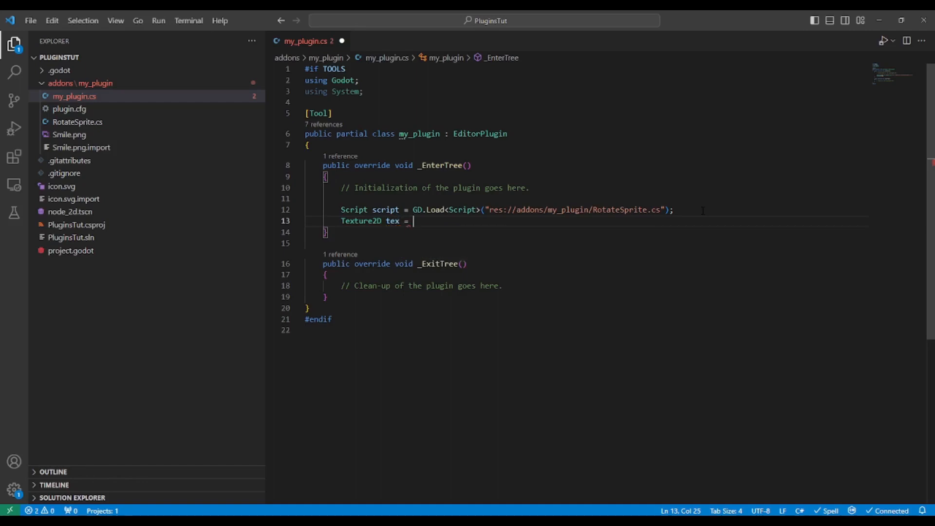
{"action": "type", "text": "GD"}
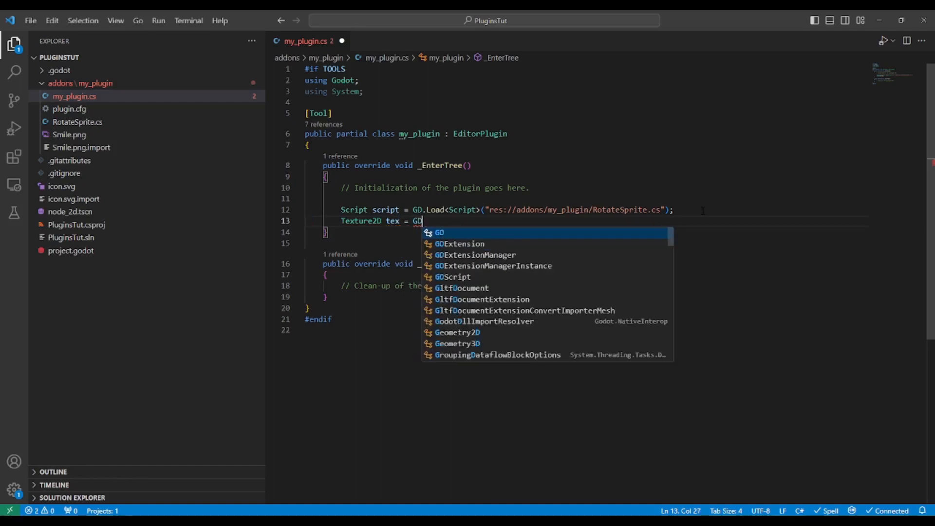
{"action": "type", "text": ".Load"}
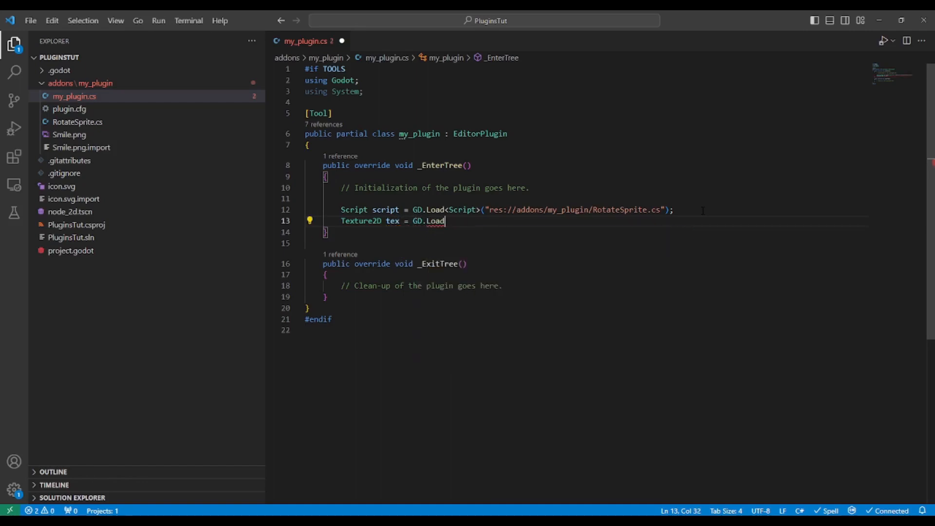
{"action": "type", "text": "<T>"}
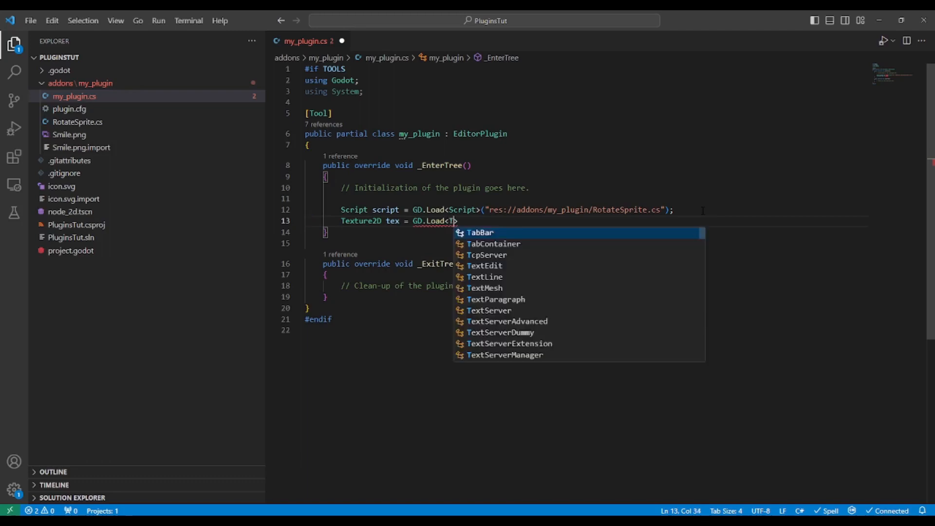
{"action": "type", "text": "Texture2D>"}
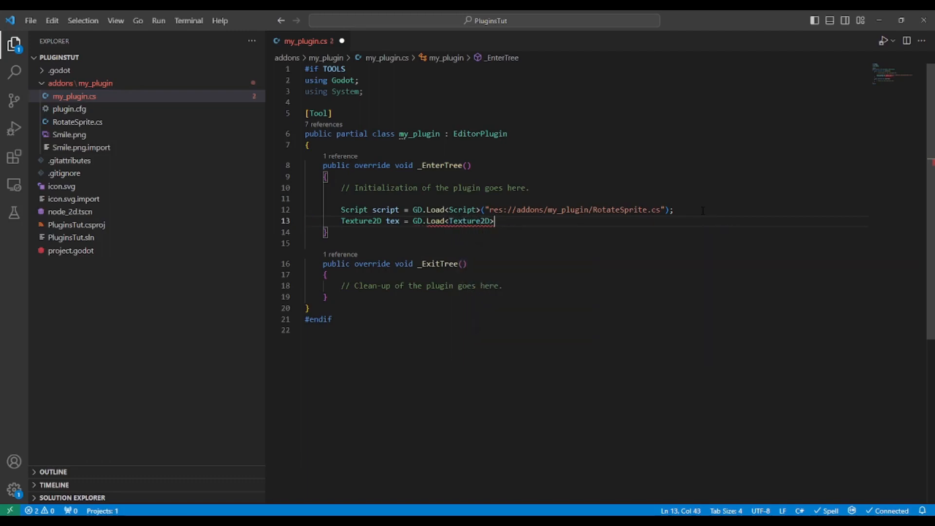
{"action": "type", "text": "(\"\");"}
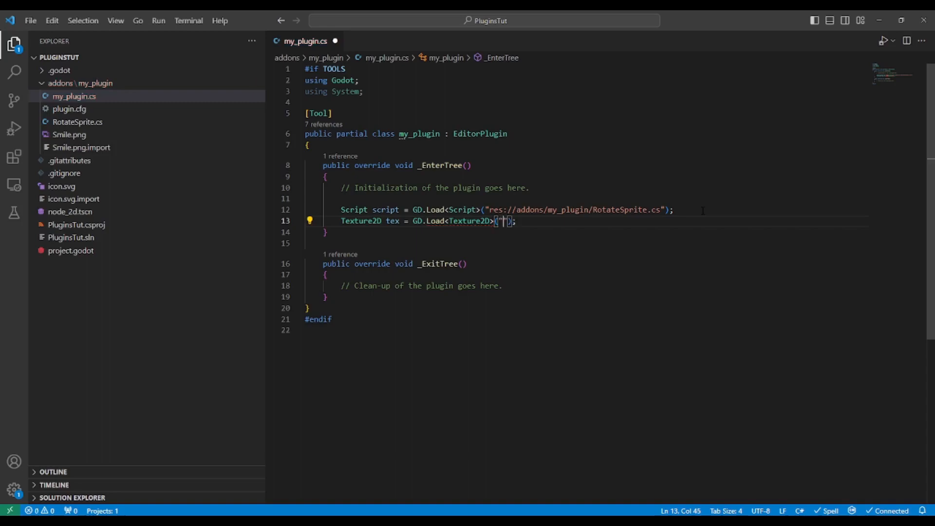
{"action": "type", "text": "res://addons/my_plugin/"}
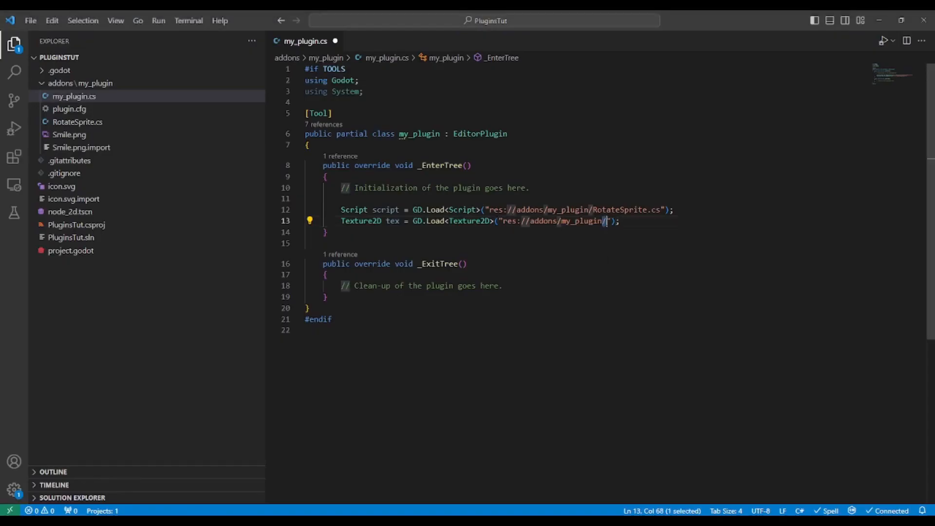
{"action": "type", "text": "Smile."}
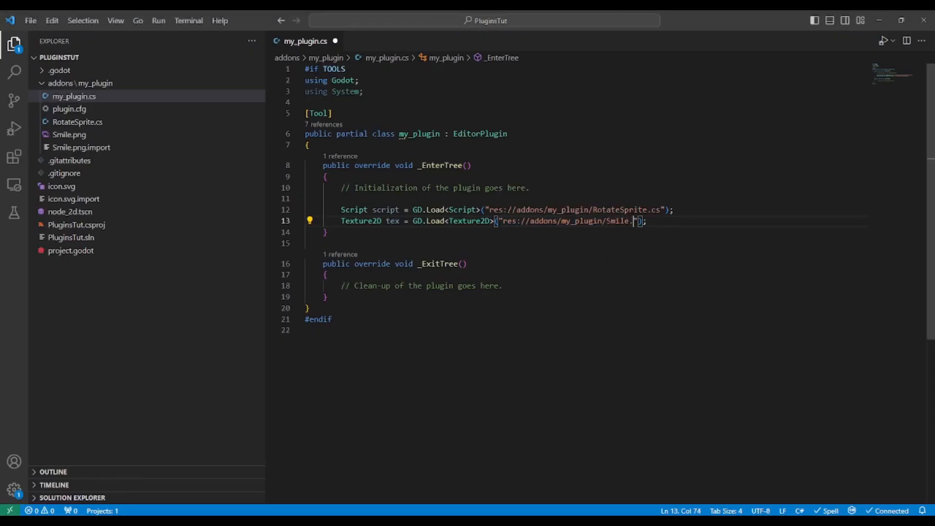
{"action": "type", "text": "png"}
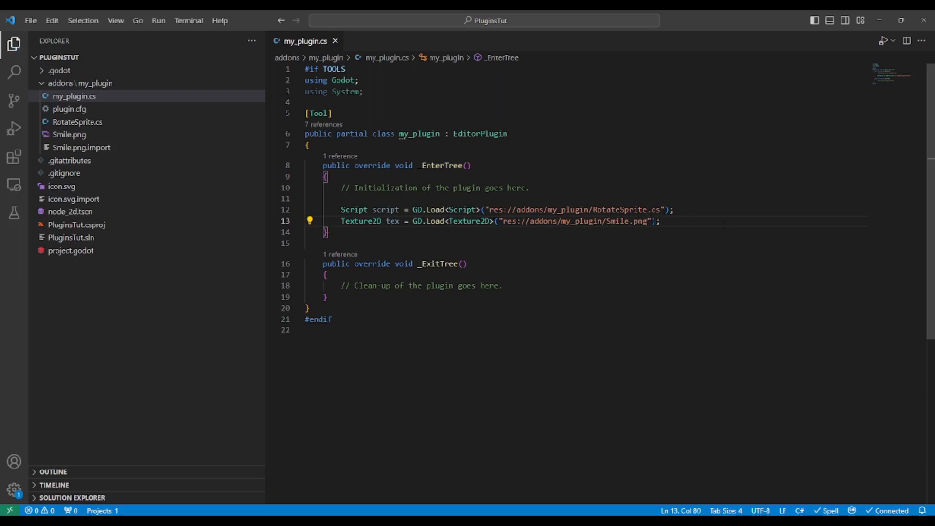
{"action": "key", "text": "Enter"}
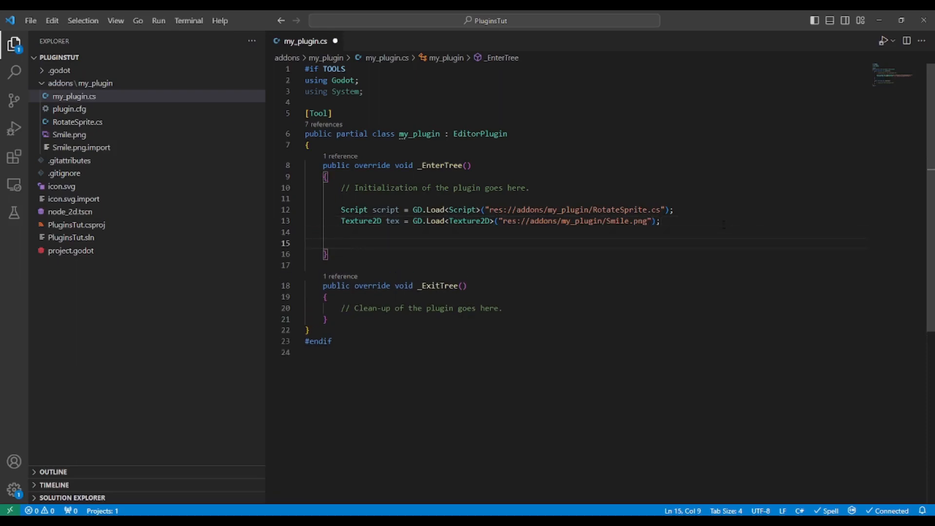
Write AddCustomType("Rotate Sprite", "Sprite2D", script, tex) in _EnterTree of my_plugin.cs.
{"action": "type", "text": "AddCus"}
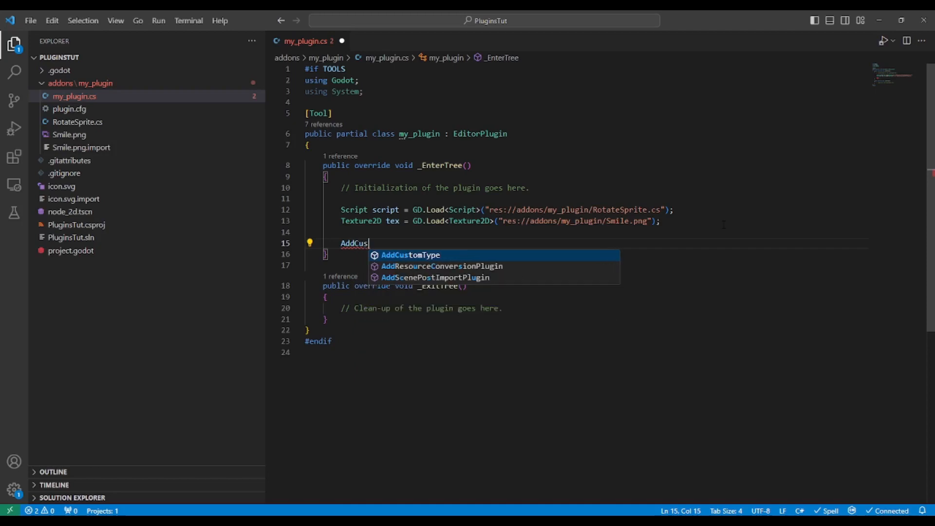
{"action": "key", "text": "Tab"}
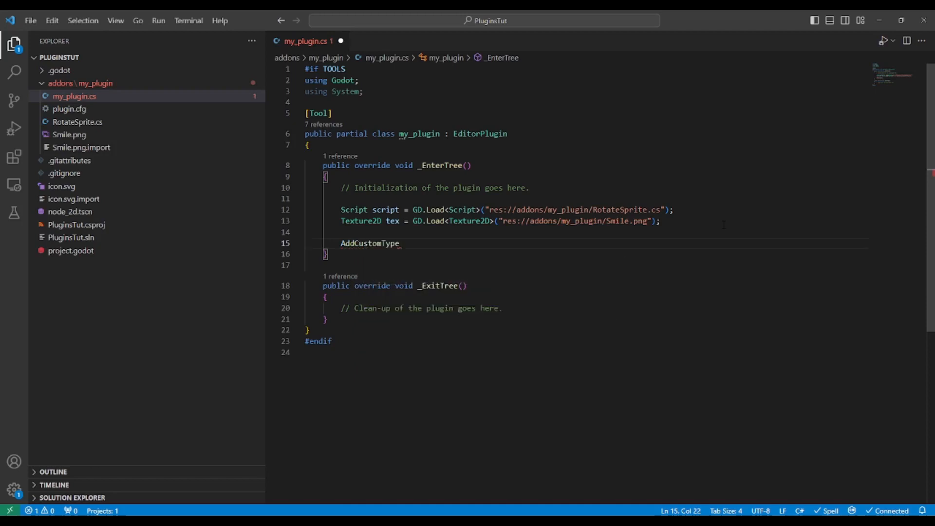
{"action": "type", "text": "()"}
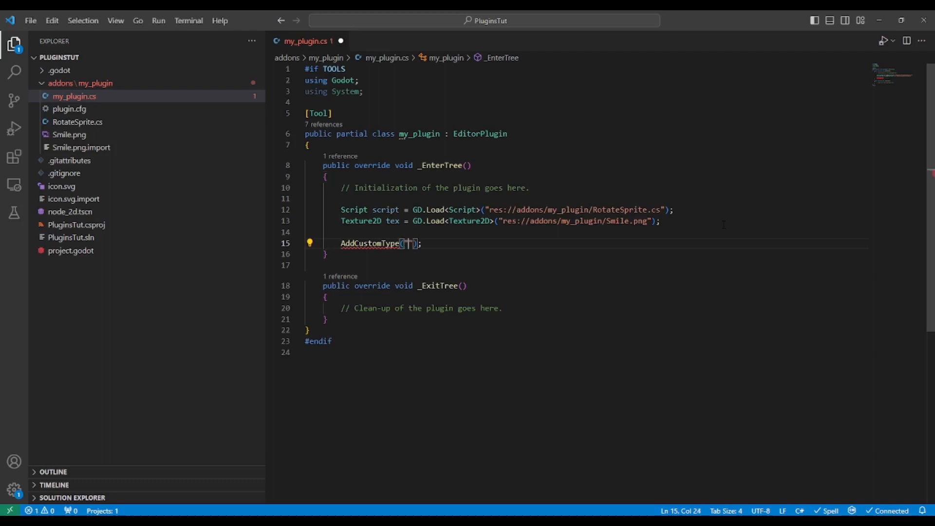
{"action": "type", "text": "Rotate Sprite"}
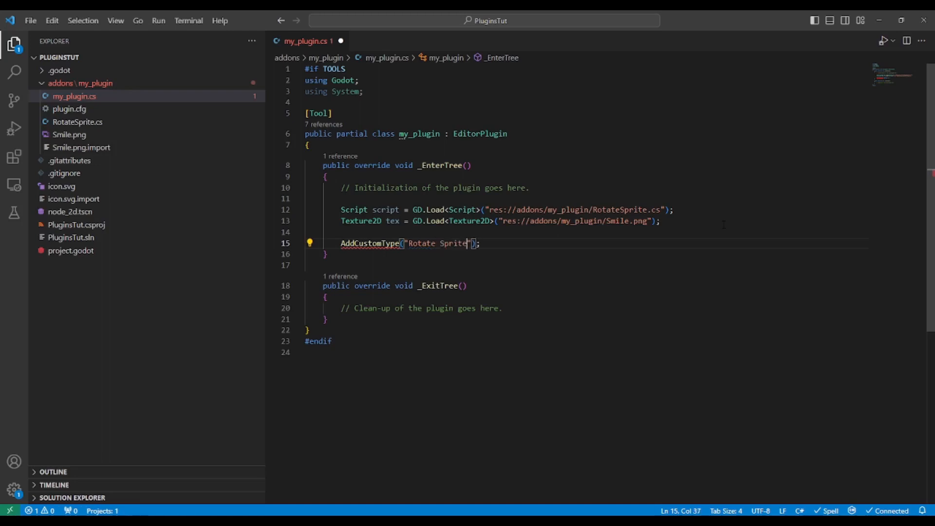
{"action": "type", "text": ", \"Sprite2D"}
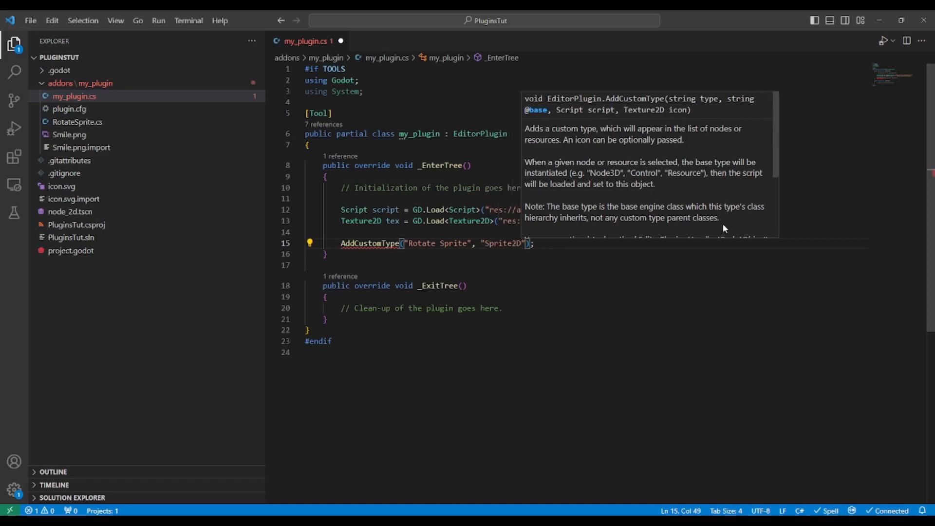
{"action": "type", "text": ","}
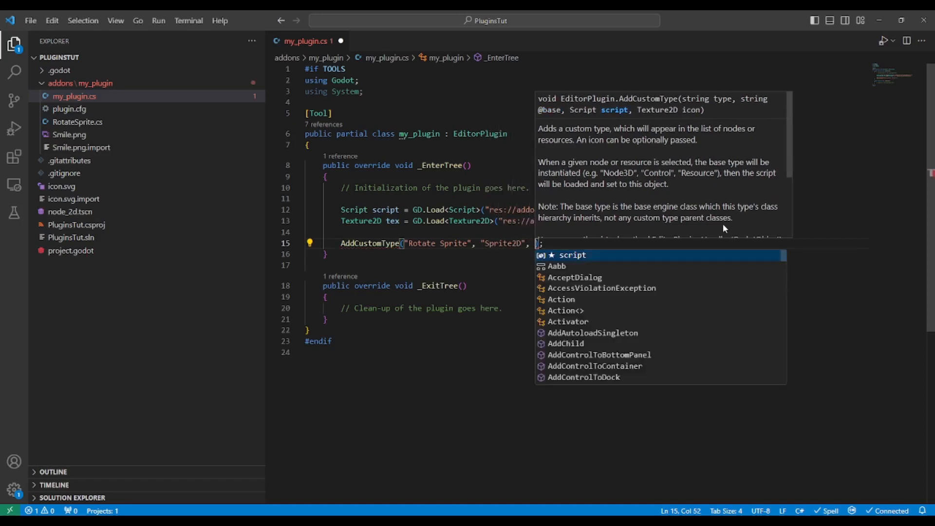
{"action": "type", "text": "script, tex"}
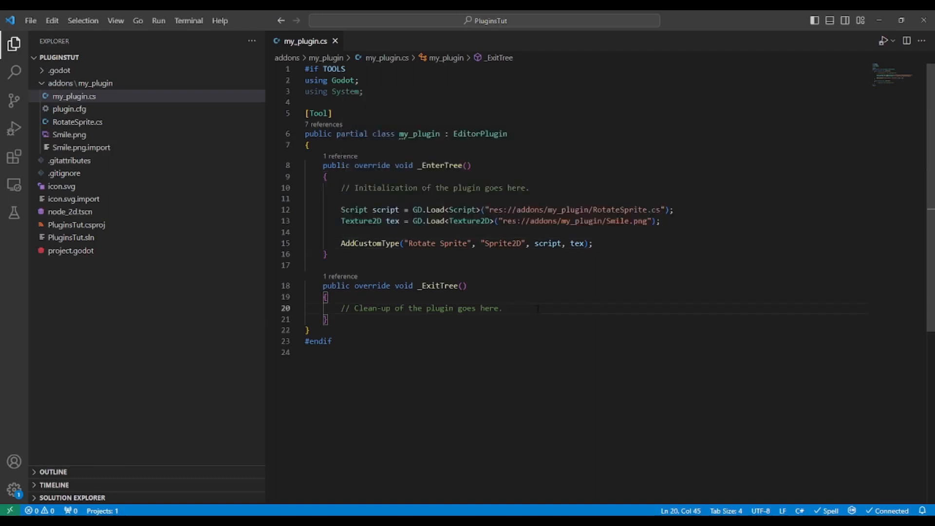
Add a RemoveCustomType("Rotate Sprite") call on a new line in _ExitTree.
{"action": "key", "text": "Enter"}
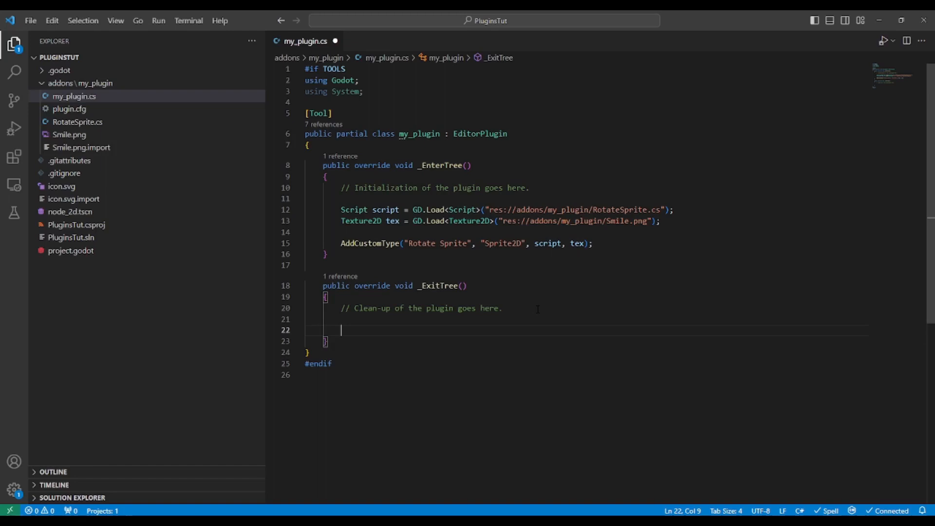
{"action": "type", "text": "Rem"}
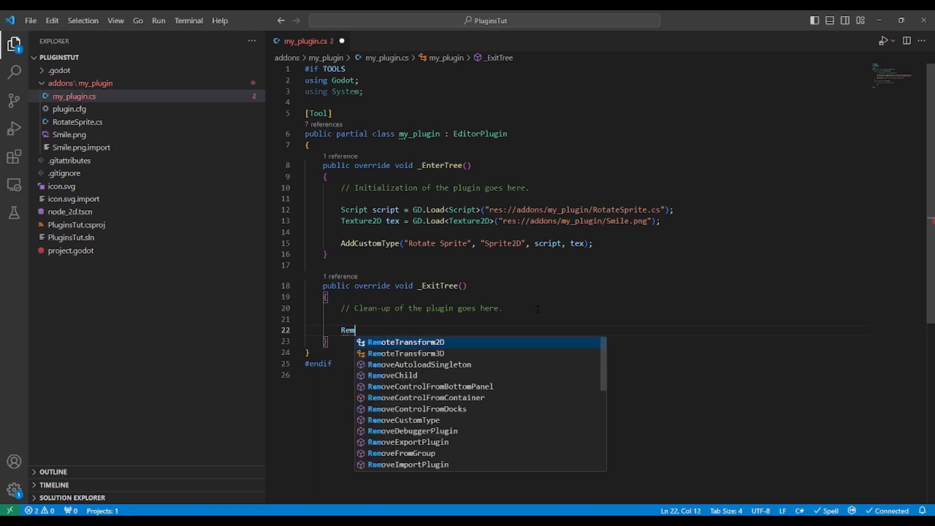
{"action": "type", "text": "ove"}
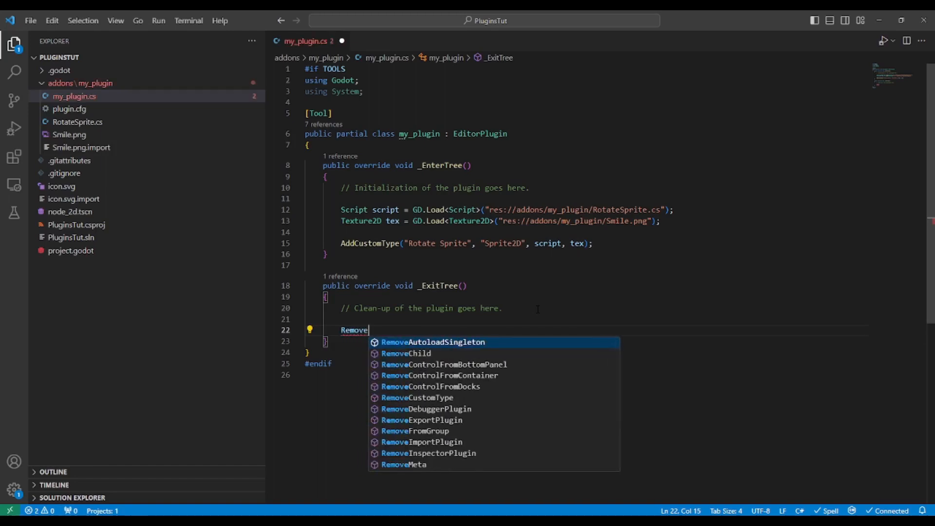
{"action": "left_click", "coordinate": [417, 397]}
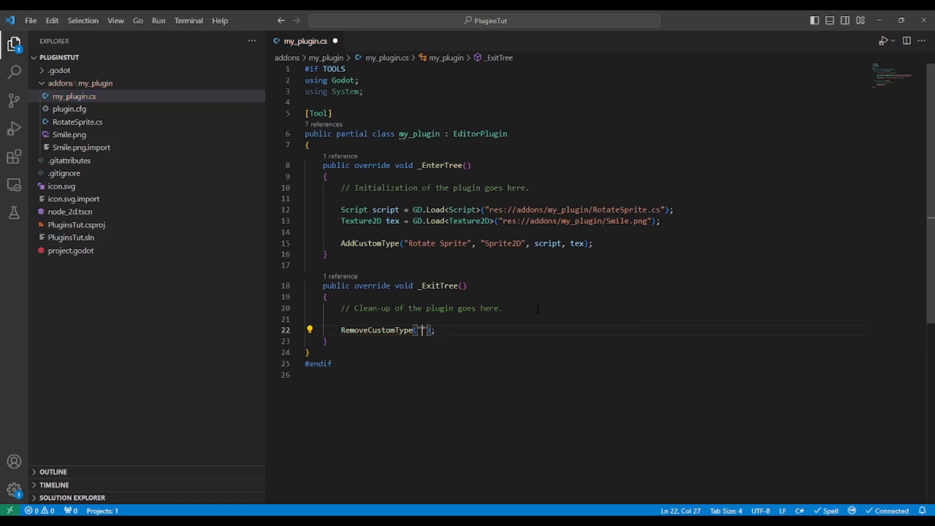
{"action": "type", "text": "Ro"}
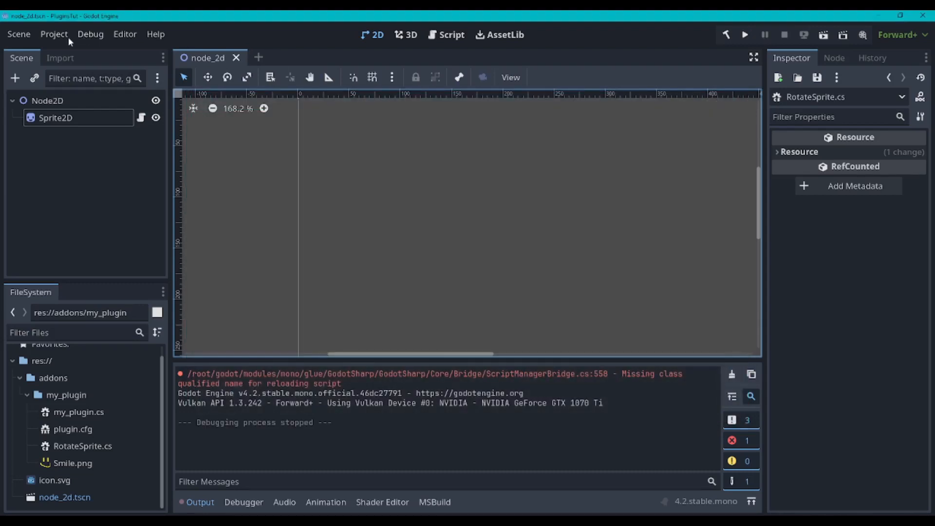
Enable My Plugin in the project's Plugins settings and start adding a new scene node.
{"action": "left_click", "coordinate": [54, 34]}
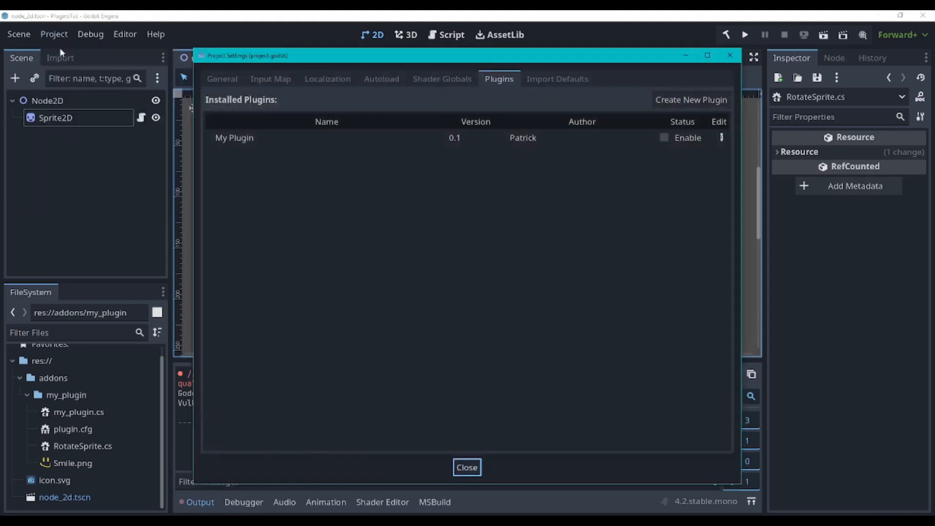
{"action": "left_click", "coordinate": [664, 138]}
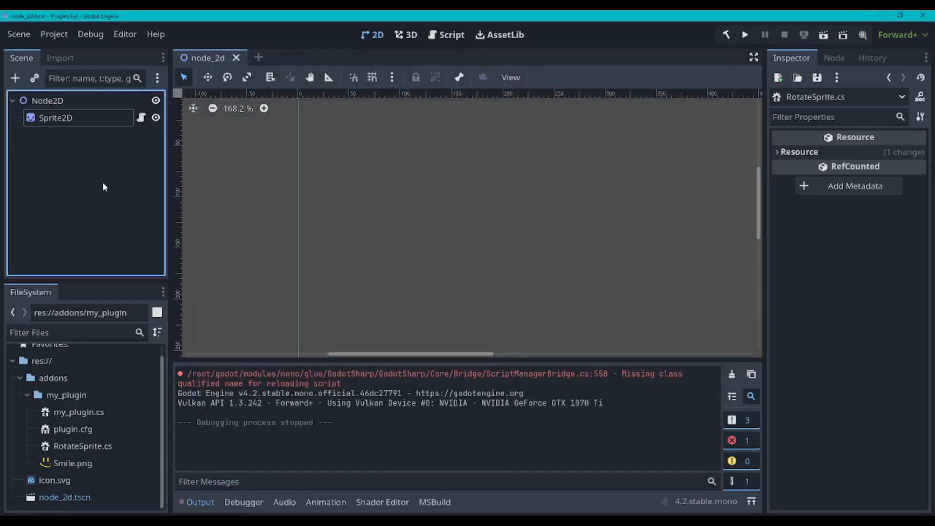
{"action": "left_click", "coordinate": [15, 78]}
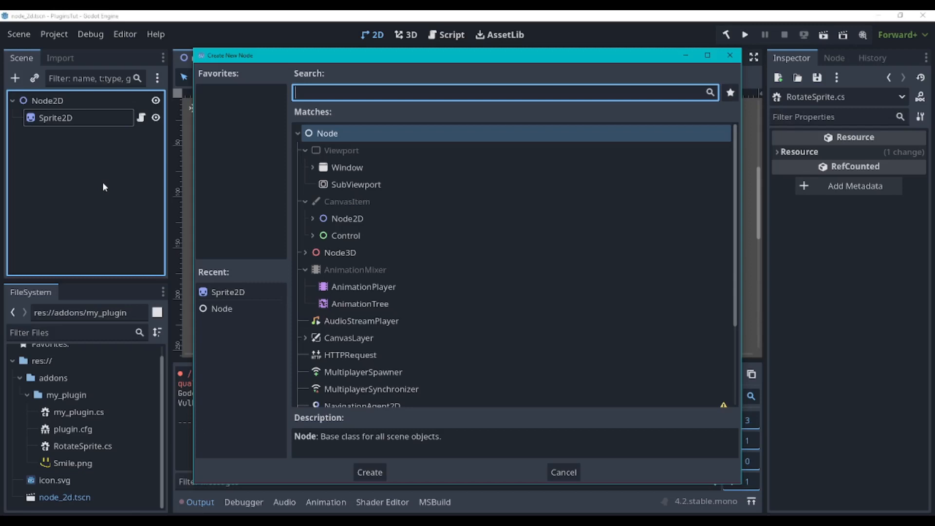
Search 'Rotate', create the Rotate Sprite node, and pick the icon image for it.
{"action": "type", "text": "Rotate"}
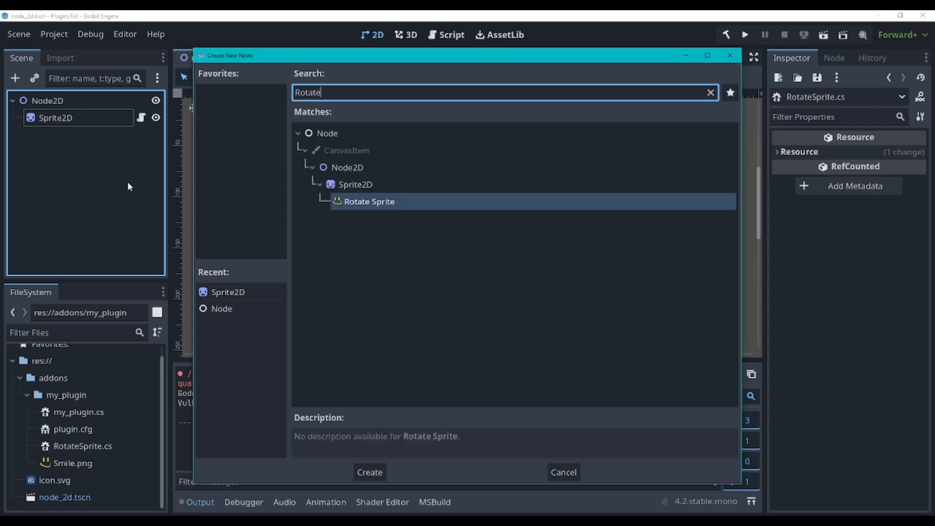
{"action": "left_click", "coordinate": [369, 472]}
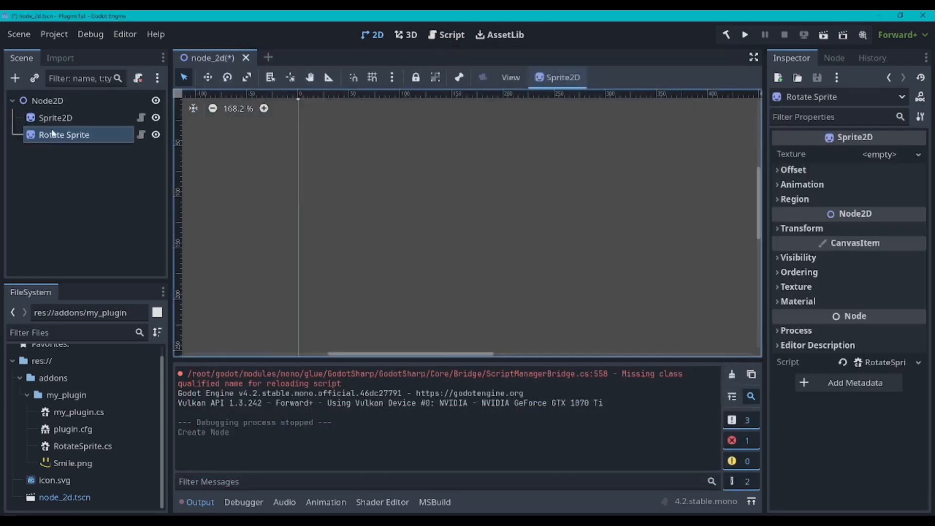
{"action": "mouse_move", "coordinate": [560, 229]}
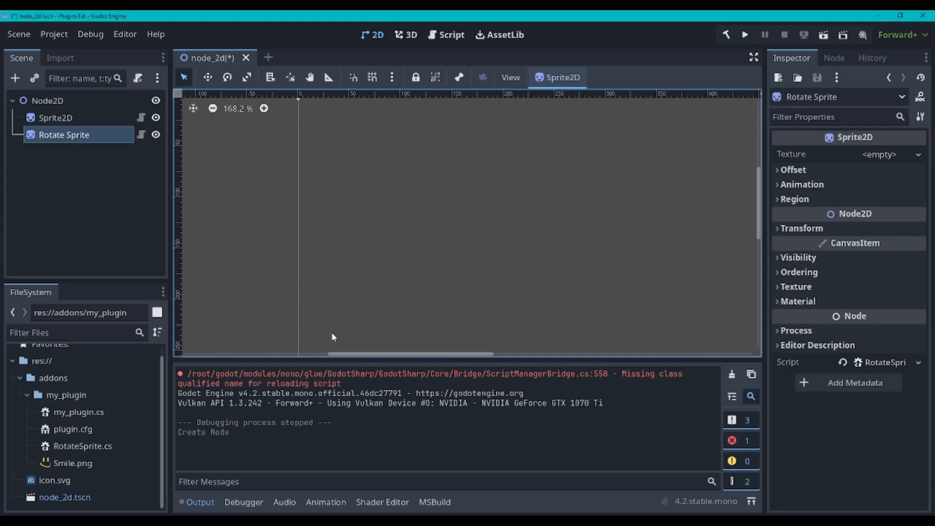
{"action": "left_click", "coordinate": [73, 462]}
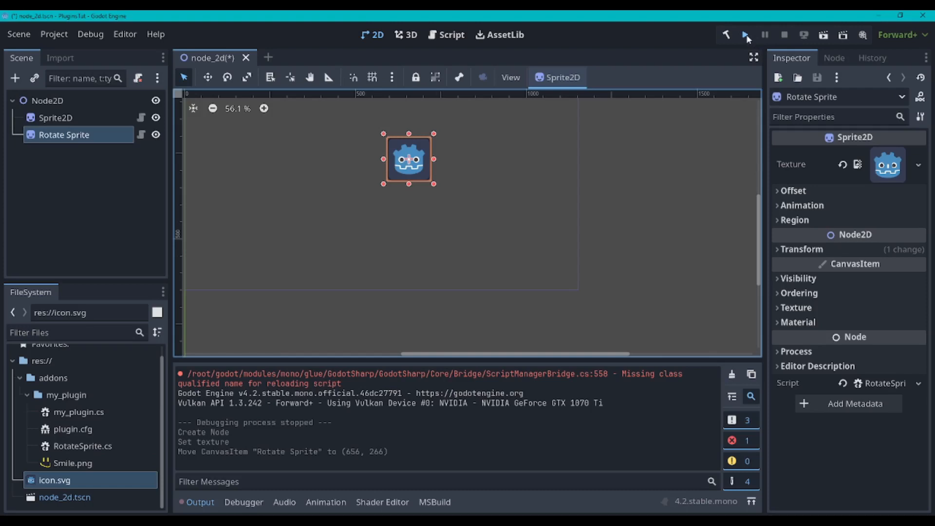
Run the project, then stop the running scene.
{"action": "left_click", "coordinate": [744, 34]}
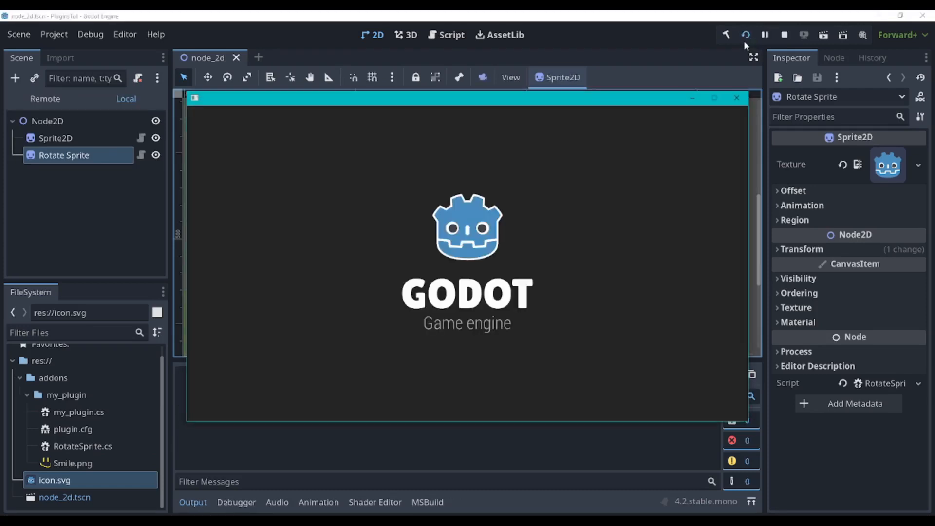
{"action": "left_click", "coordinate": [726, 35]}
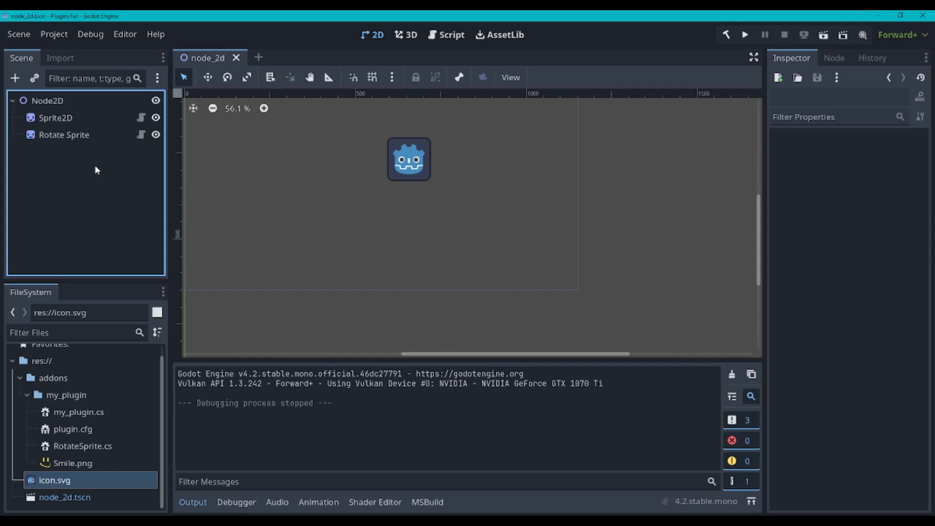
Collapse the my_plugin folder in the FileSystem dock.
{"action": "left_click", "coordinate": [27, 395]}
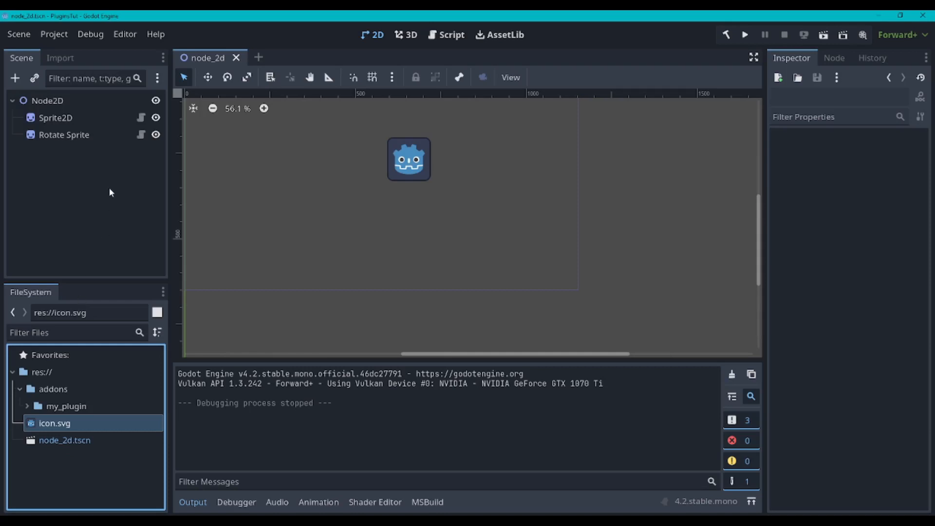
{"action": "mouse_move", "coordinate": [110, 192]}
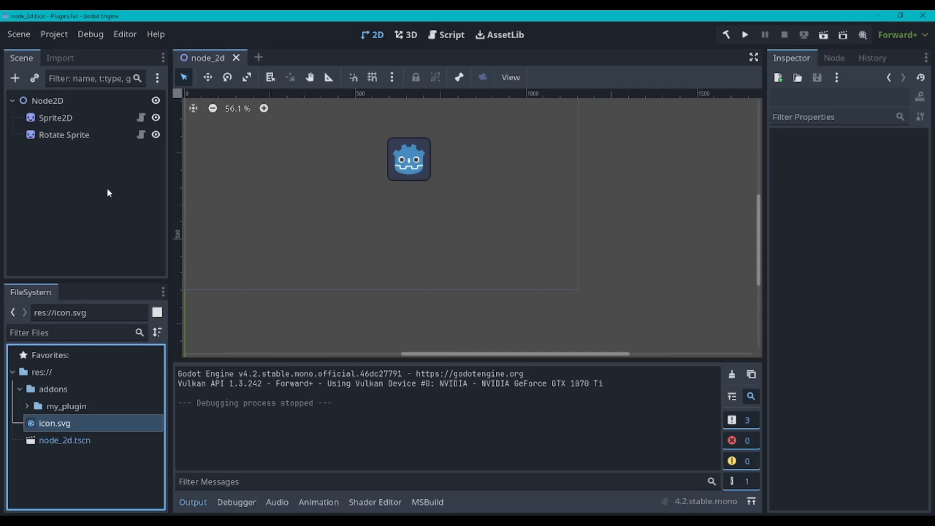